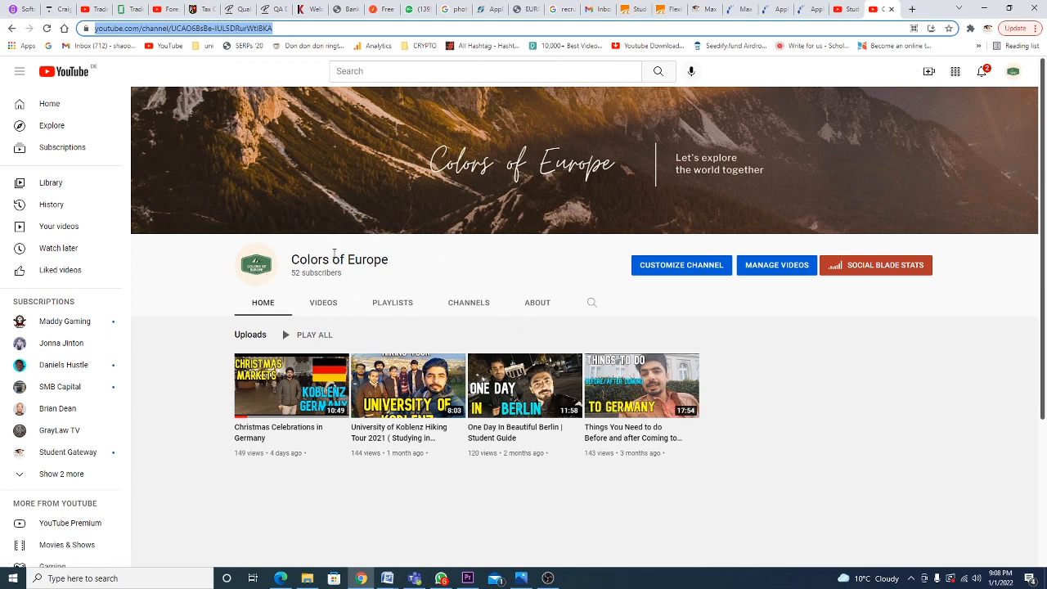
mouse_move(355, 303)
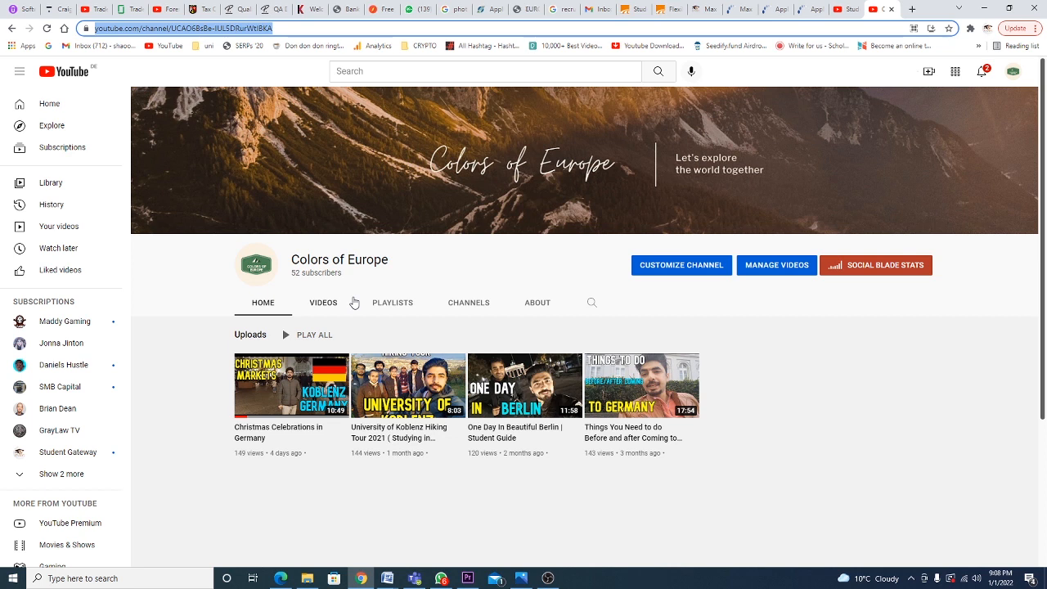
mouse_move(690, 194)
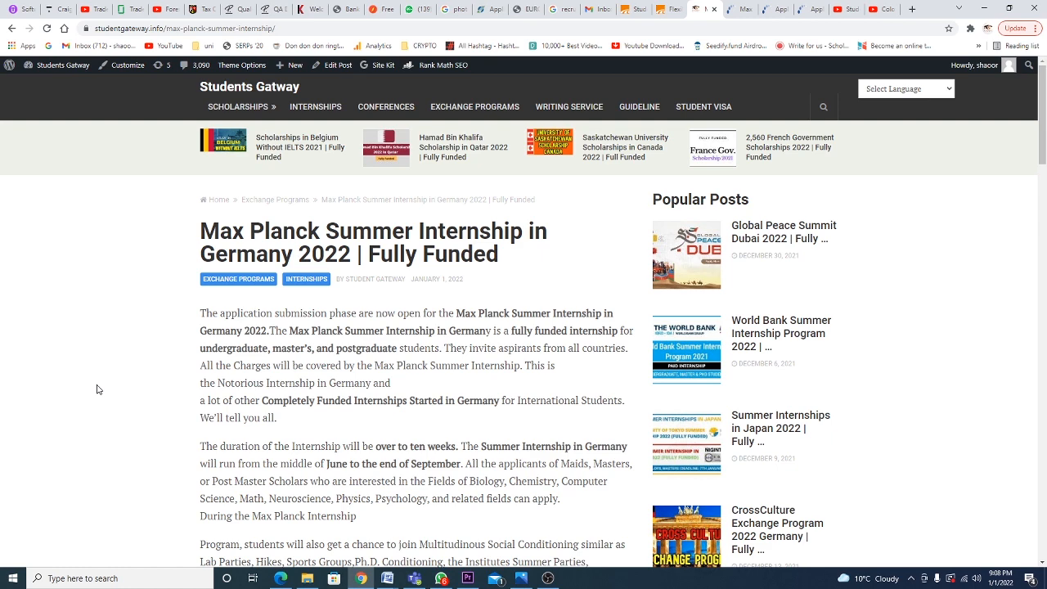
- Scroll the Max Planck post through its introduction and internship details to Financial Support
scroll(down, 3)
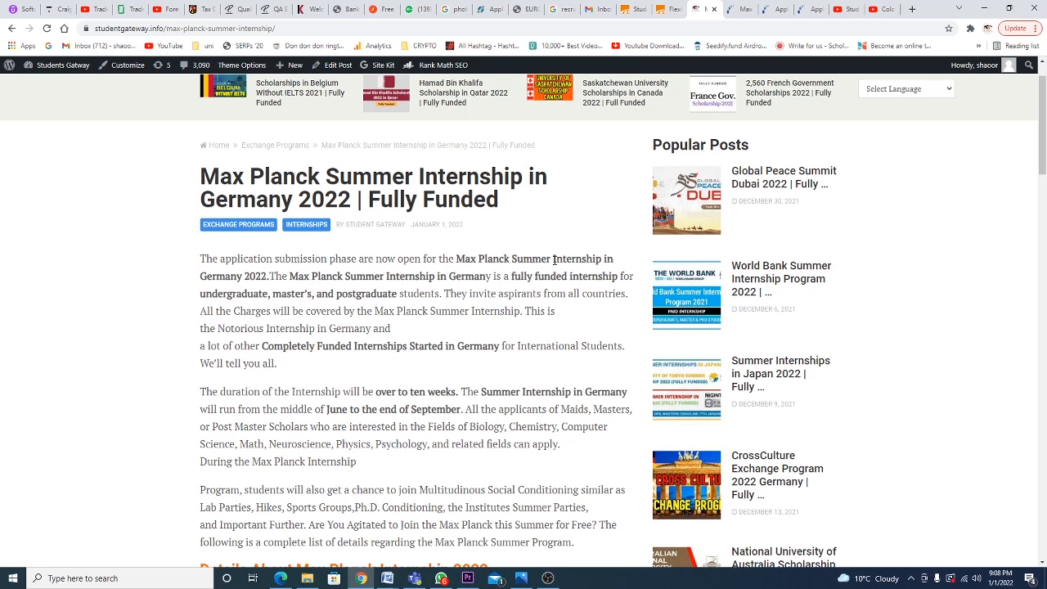
scroll(down, 3)
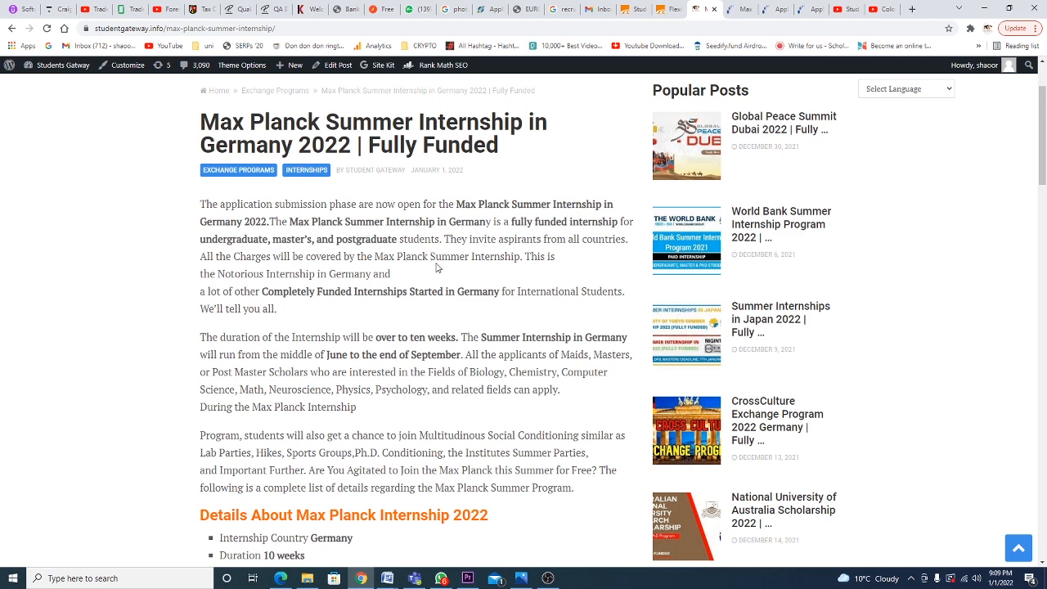
scroll(down, 3)
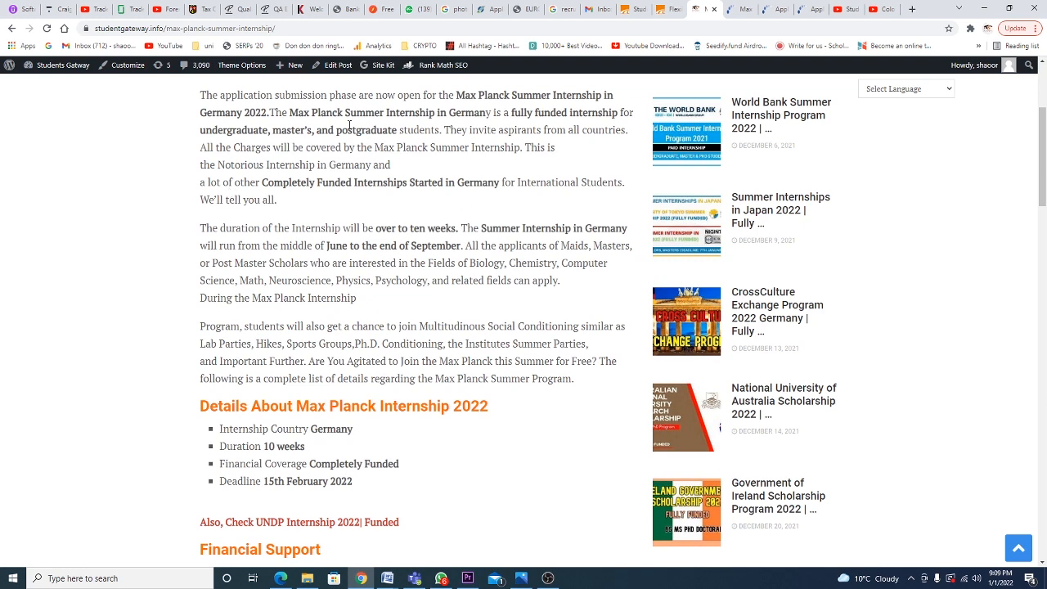
mouse_move(312, 199)
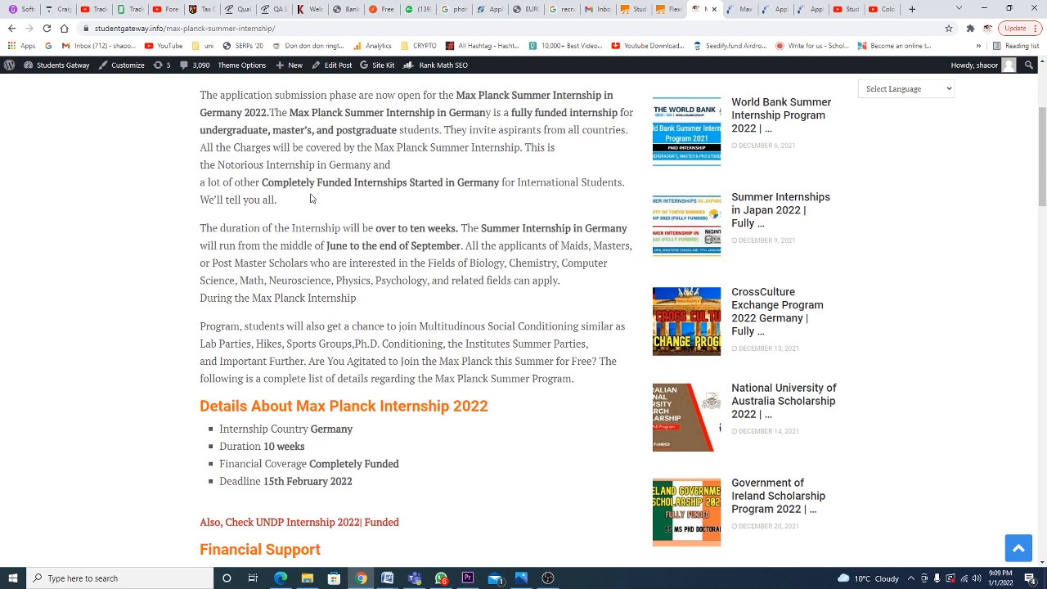
scroll(down, 3)
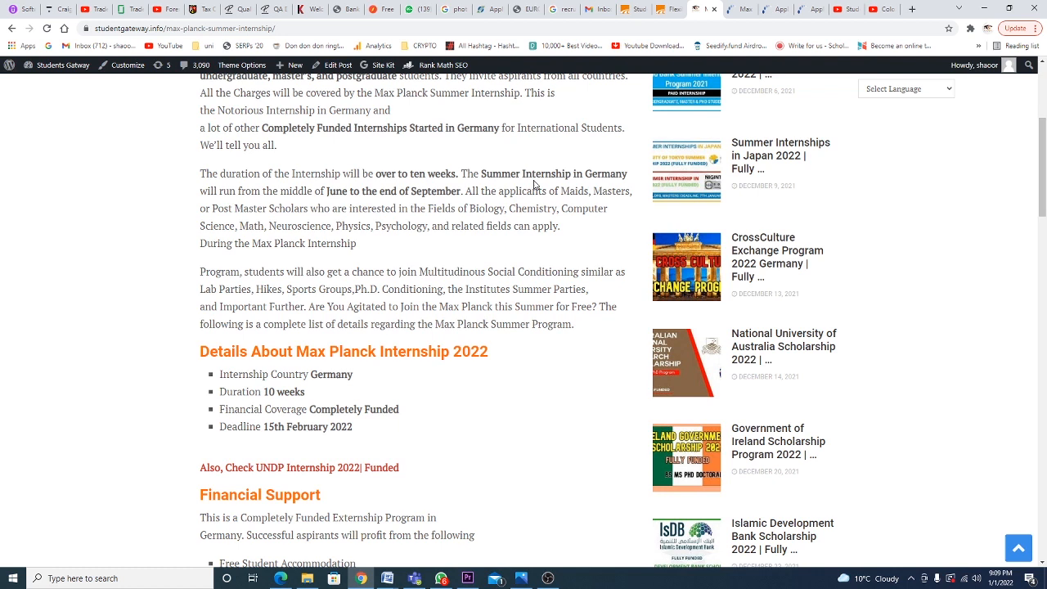
mouse_move(333, 204)
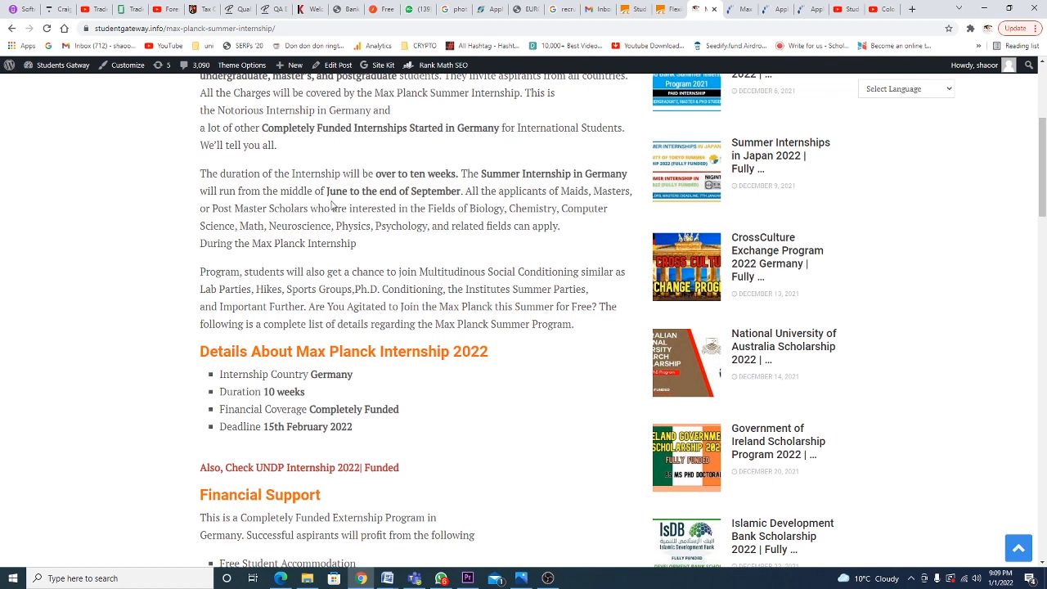
mouse_move(481, 197)
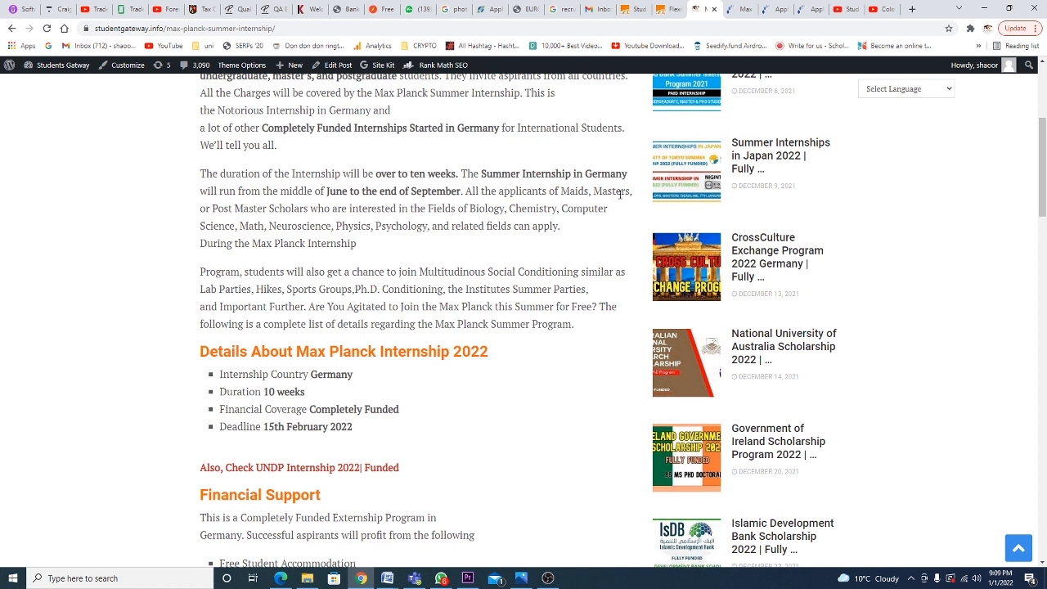
mouse_move(351, 219)
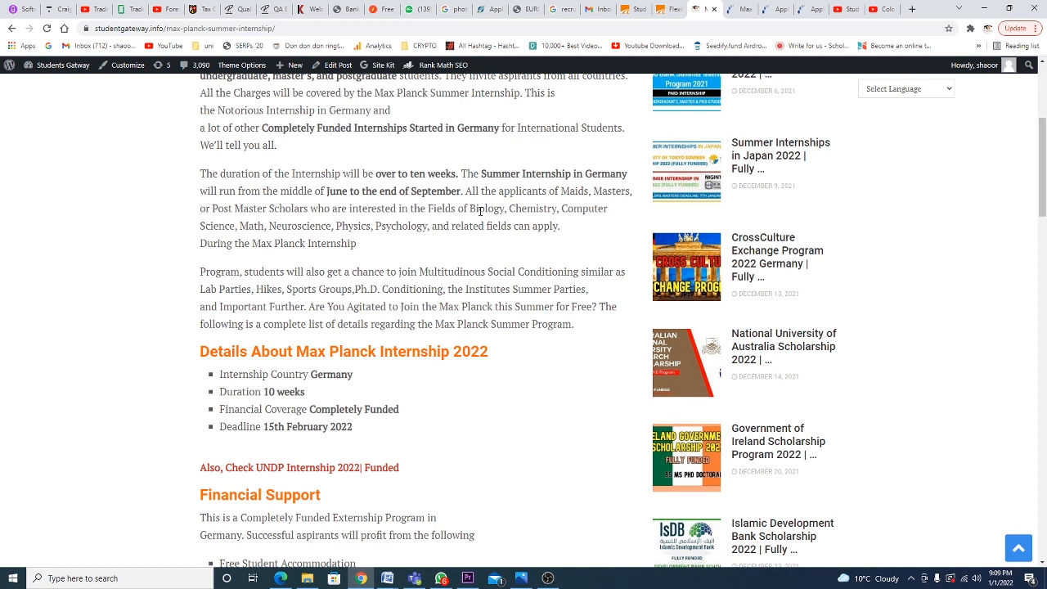
mouse_move(218, 261)
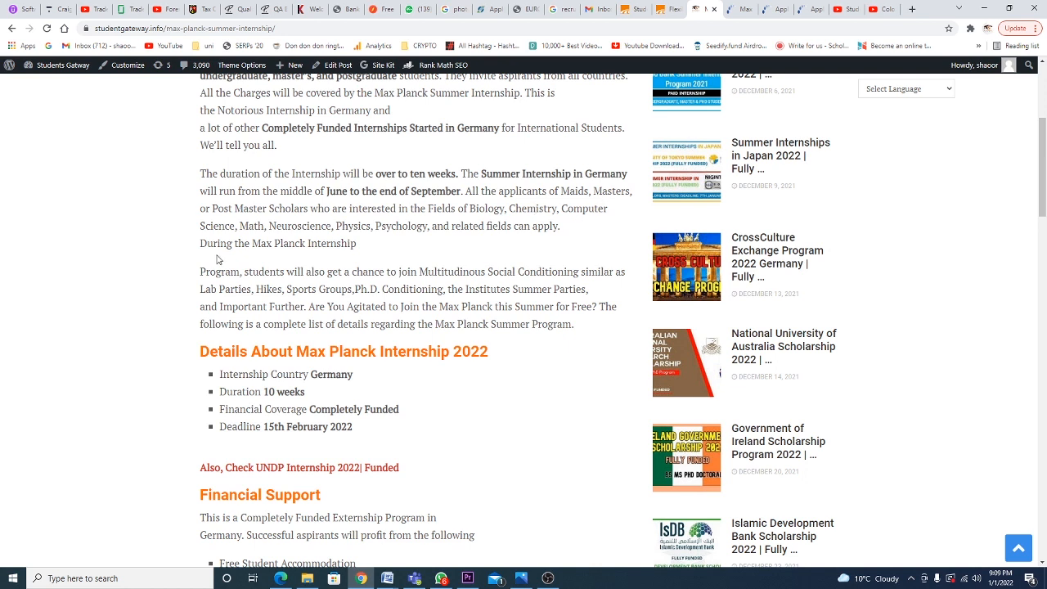
mouse_move(322, 238)
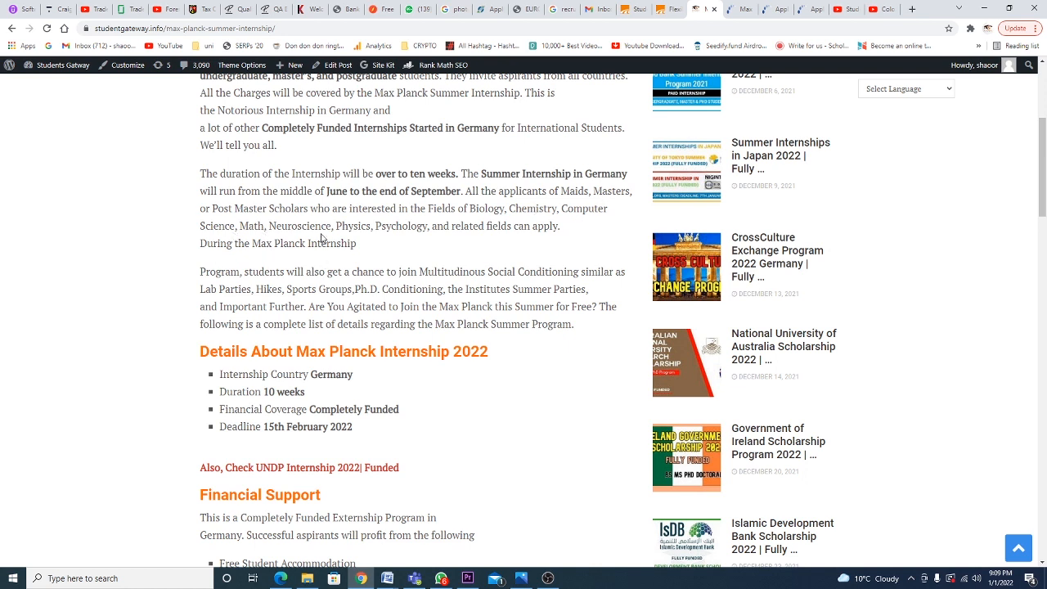
mouse_move(550, 241)
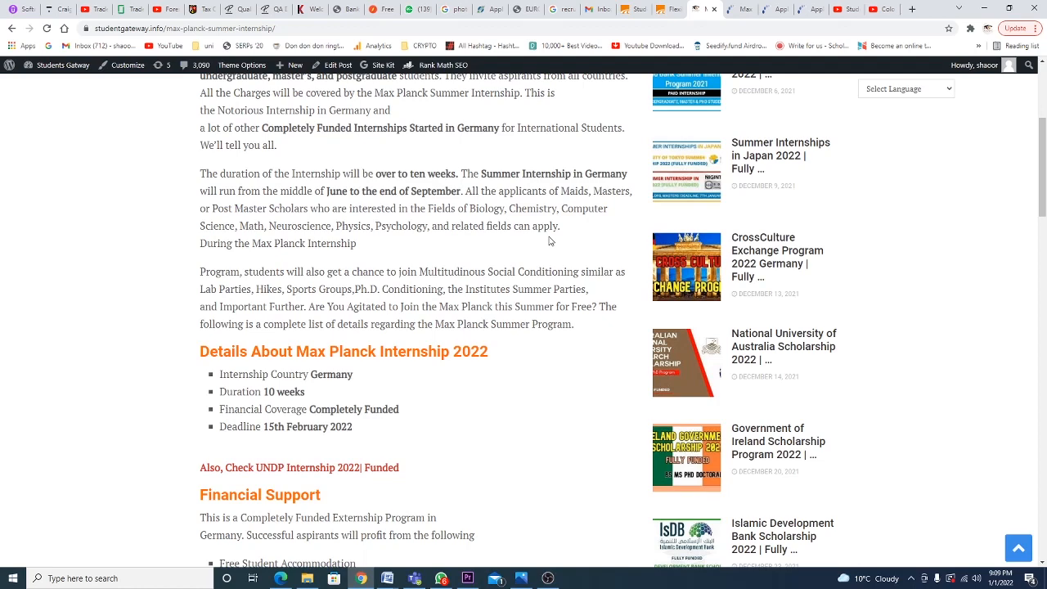
scroll(down, 3)
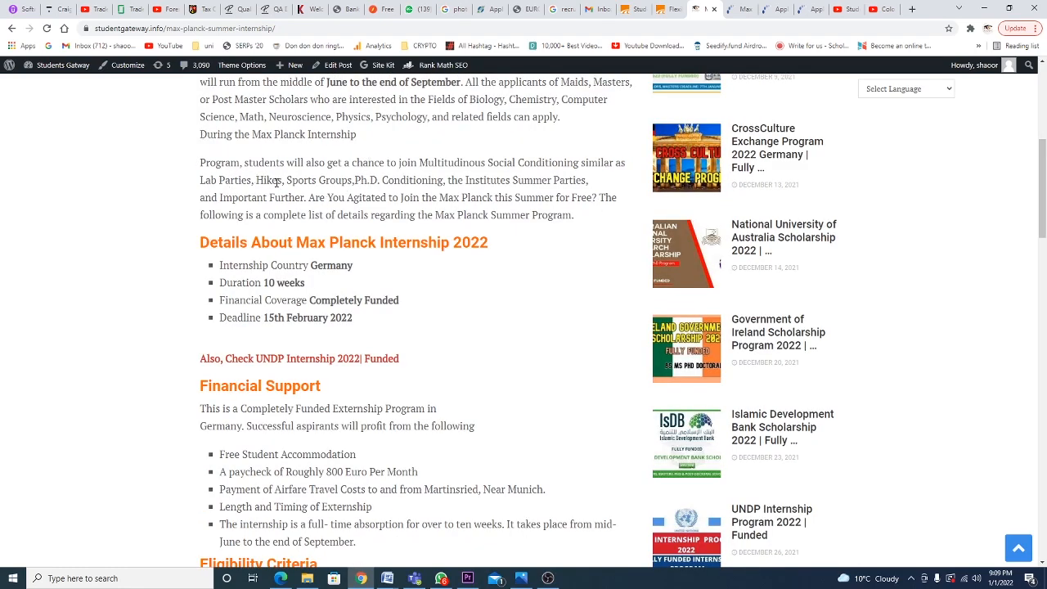
mouse_move(363, 177)
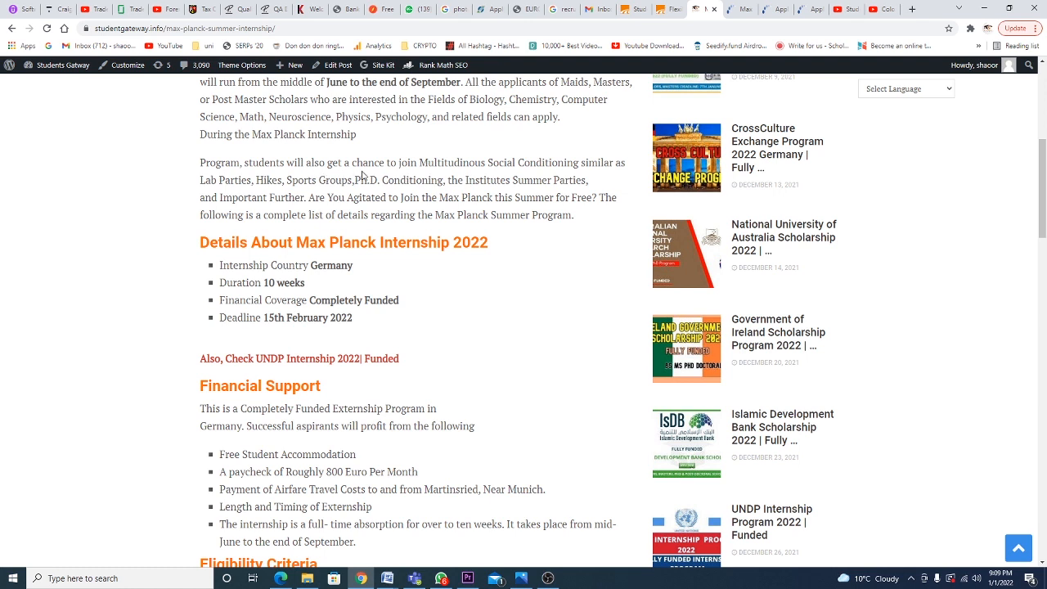
mouse_move(557, 176)
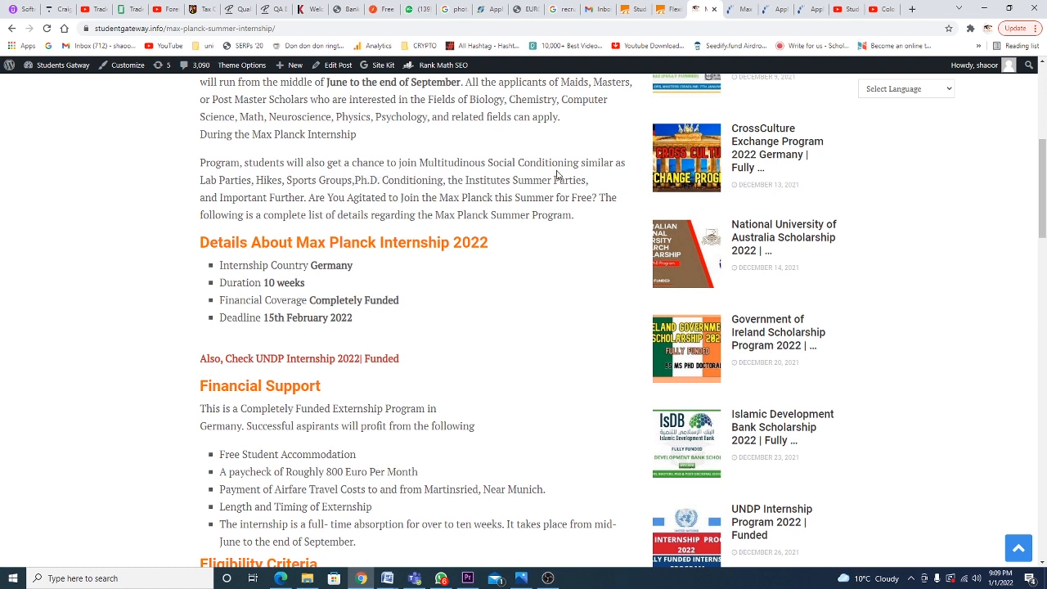
mouse_move(623, 181)
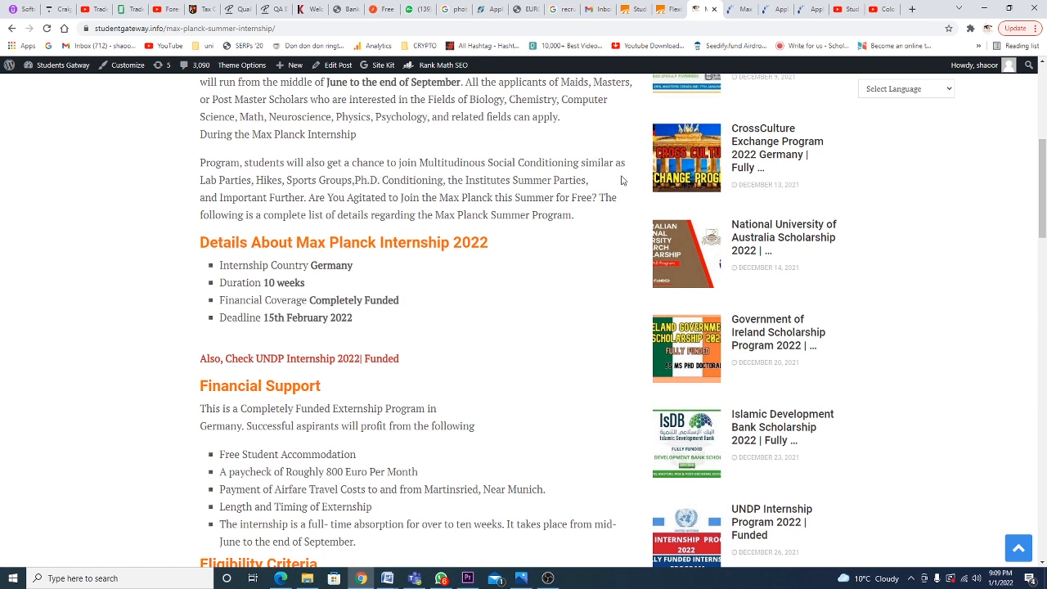
mouse_move(242, 294)
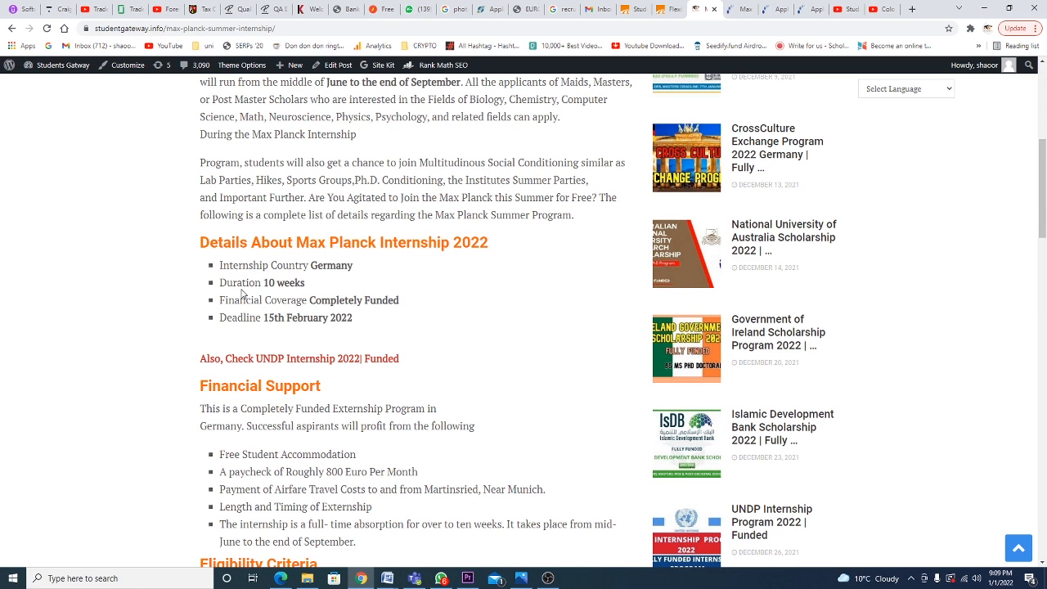
mouse_move(501, 200)
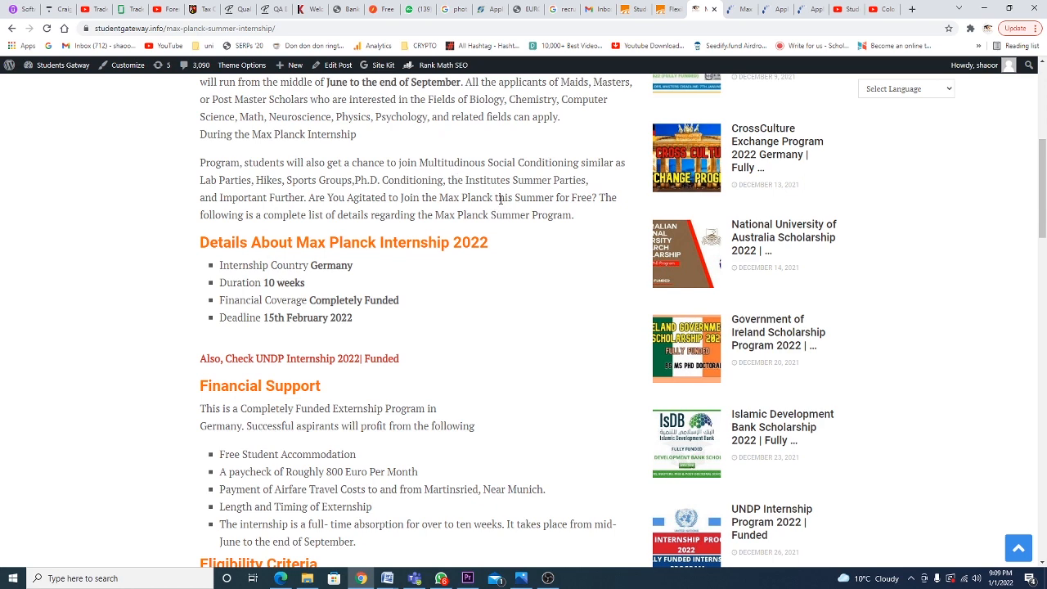
scroll(down, 3)
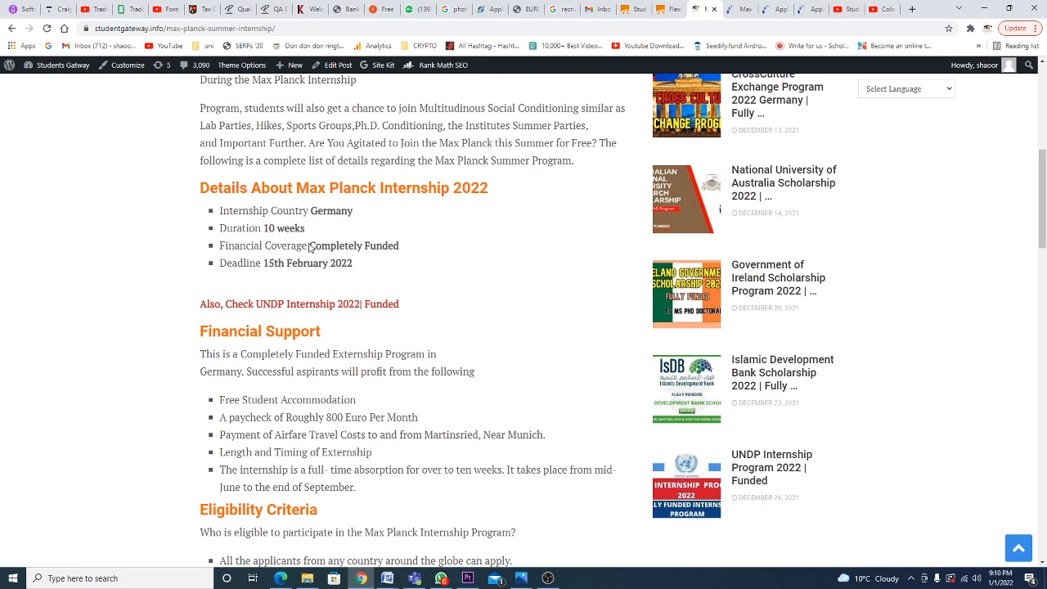
scroll(down, 3)
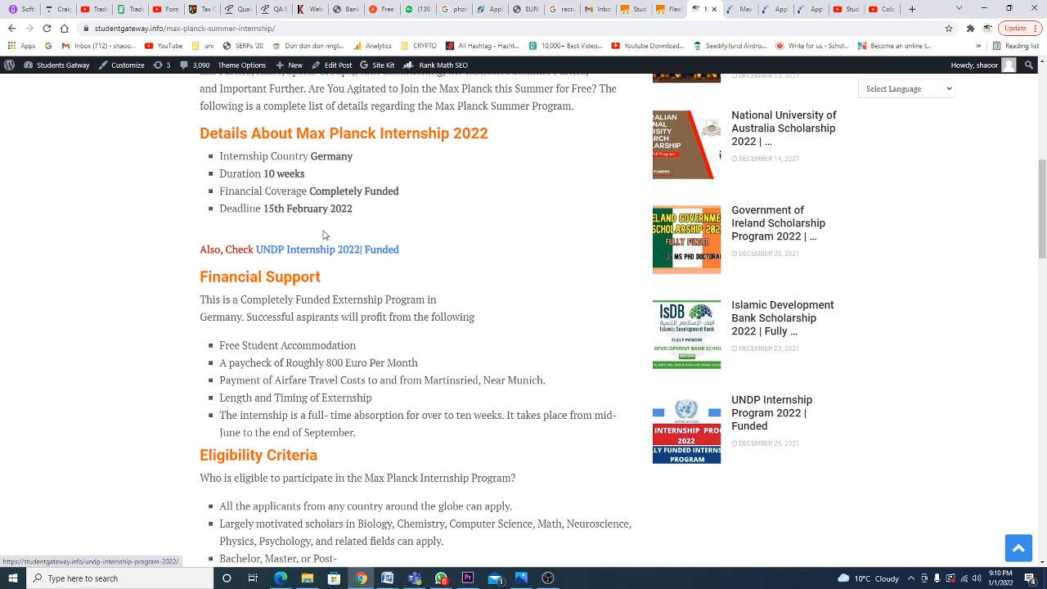
mouse_move(364, 215)
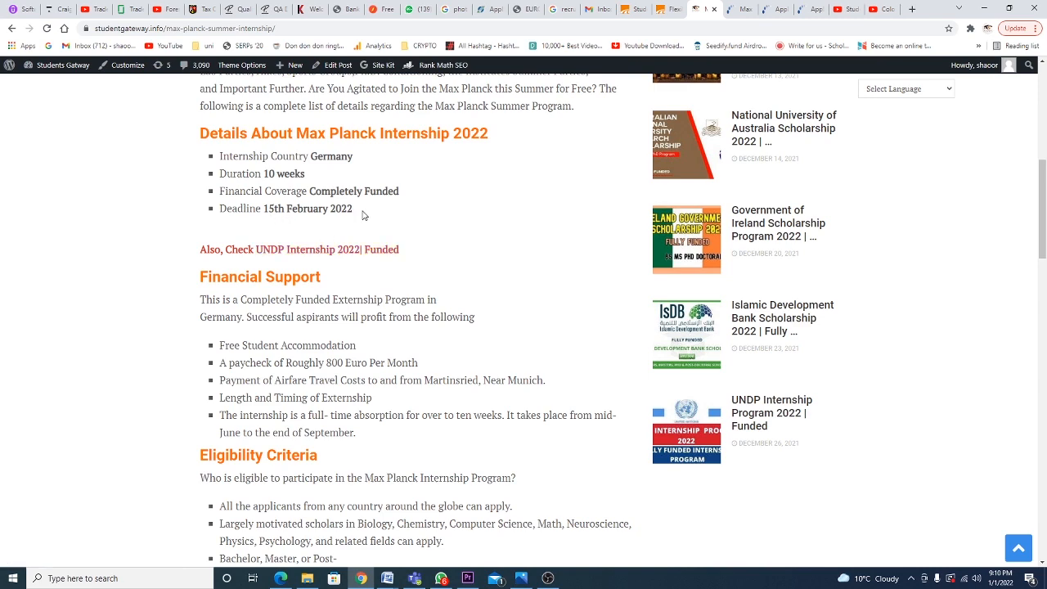
scroll(down, 3)
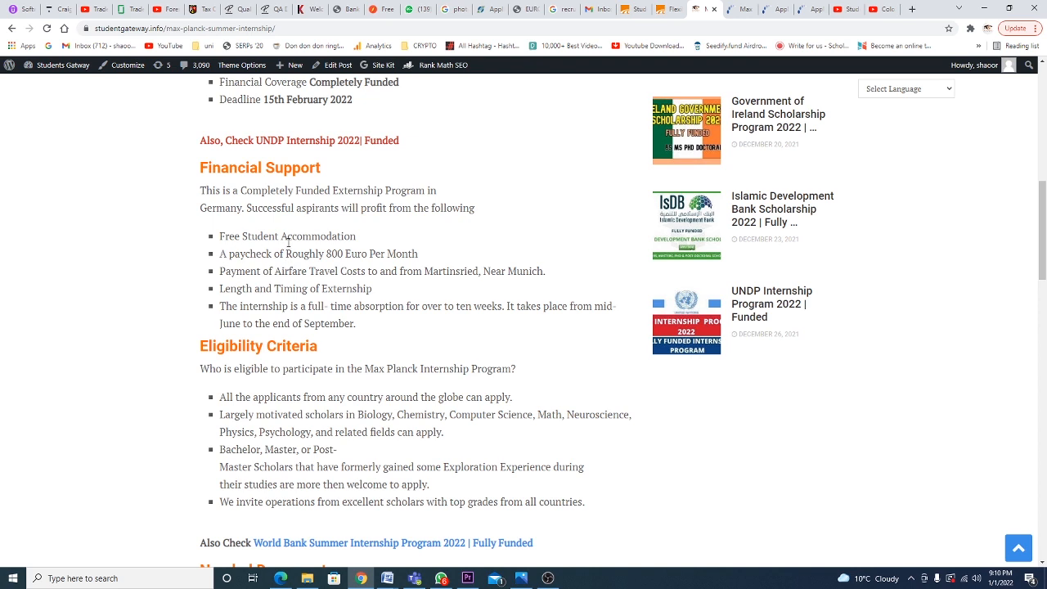
mouse_move(296, 268)
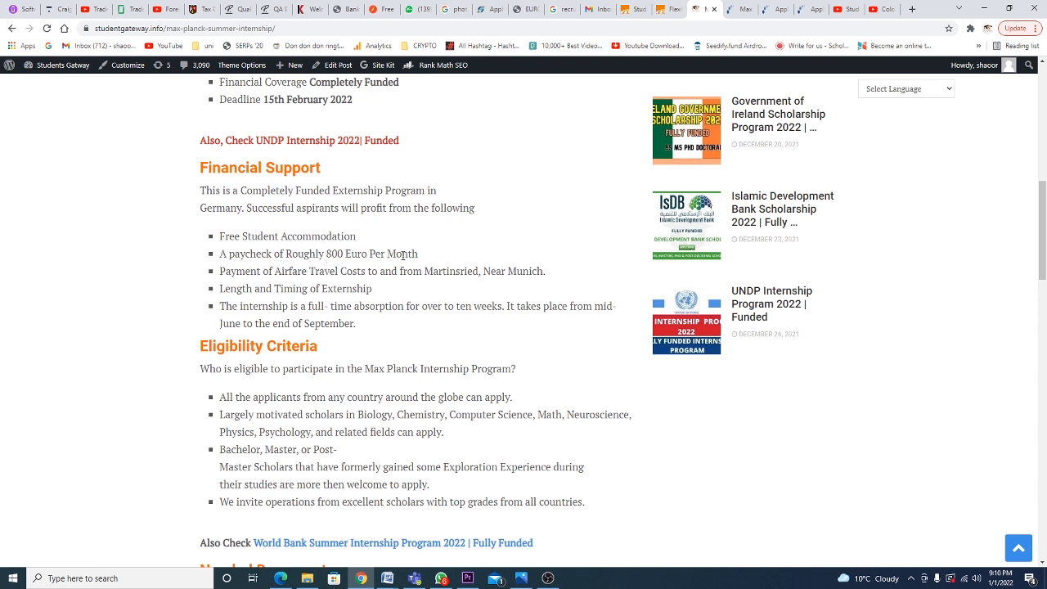
mouse_move(303, 283)
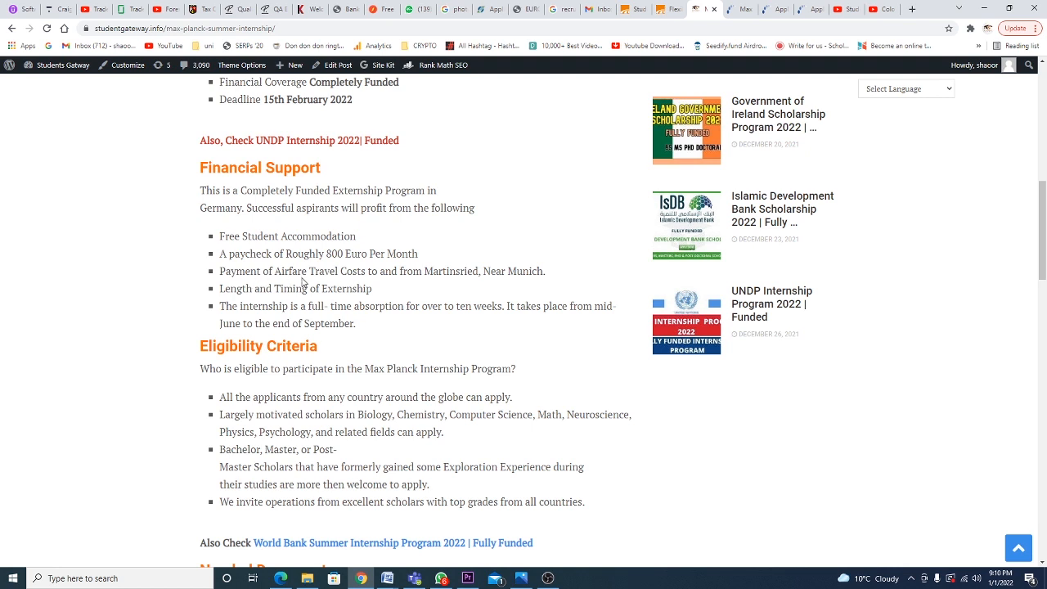
mouse_move(398, 274)
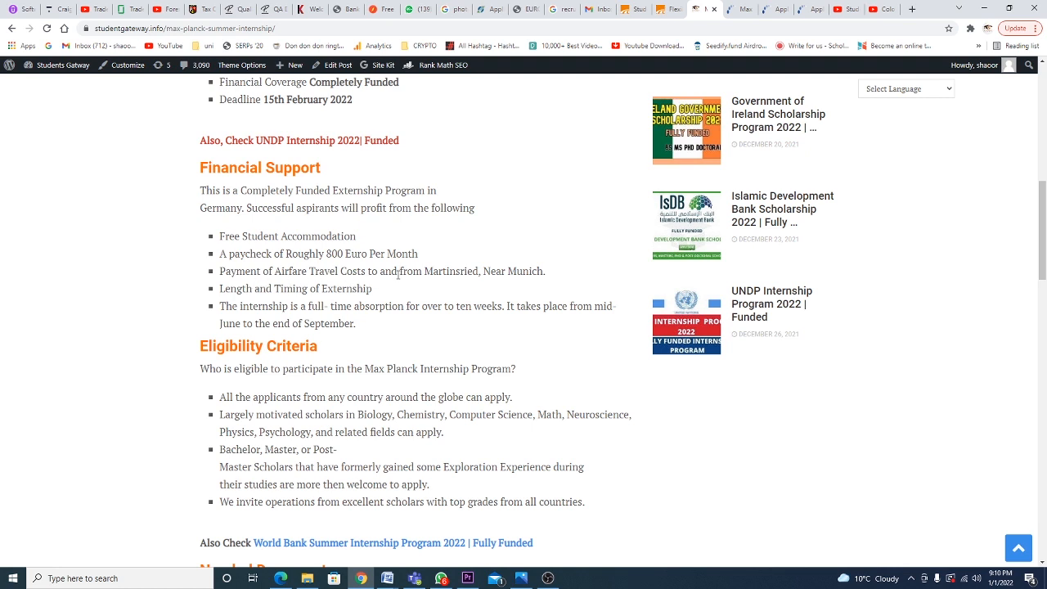
mouse_move(502, 276)
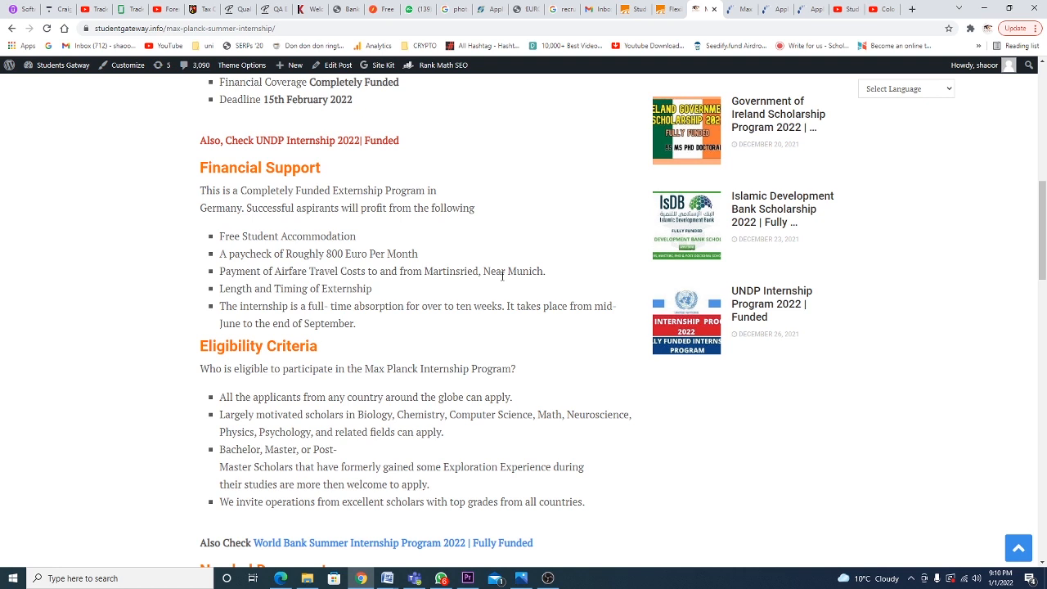
double_click(447, 270)
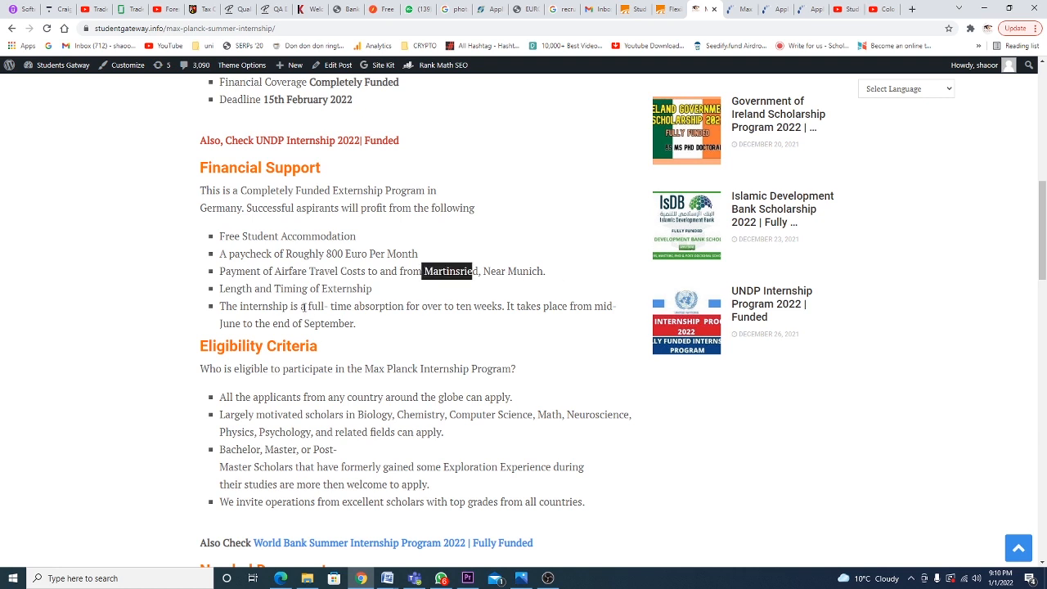
mouse_move(343, 302)
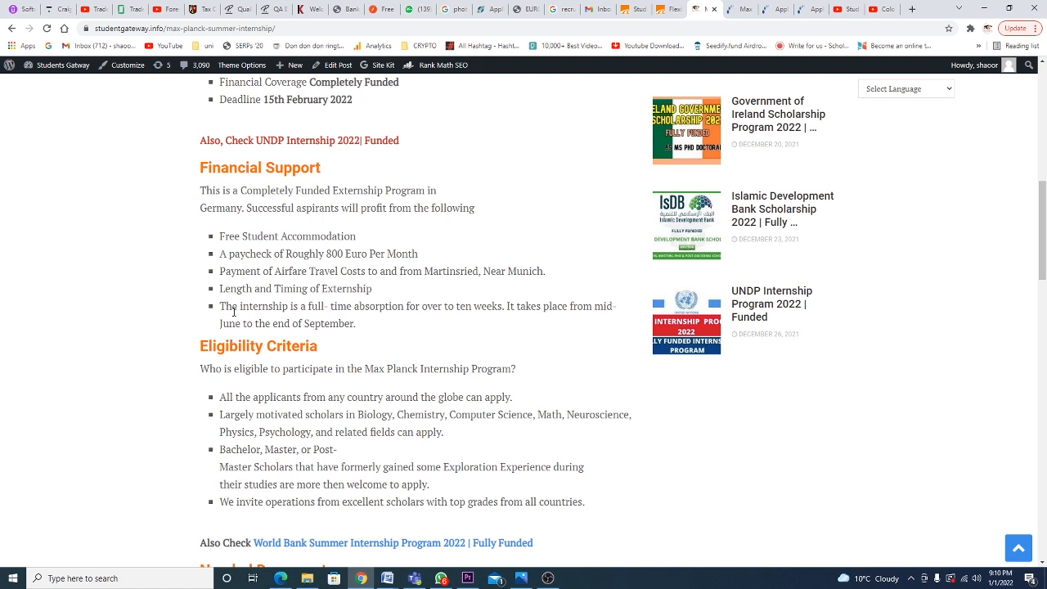
mouse_move(545, 332)
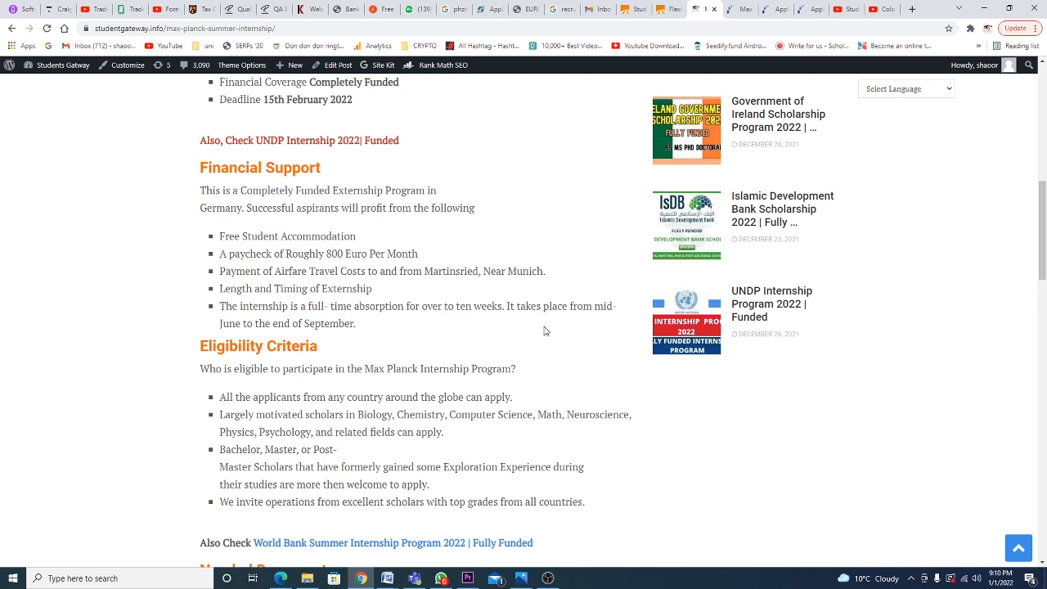
- Scroll past Financial Support through Eligibility Criteria to the Needed Documents section
scroll(down, 3)
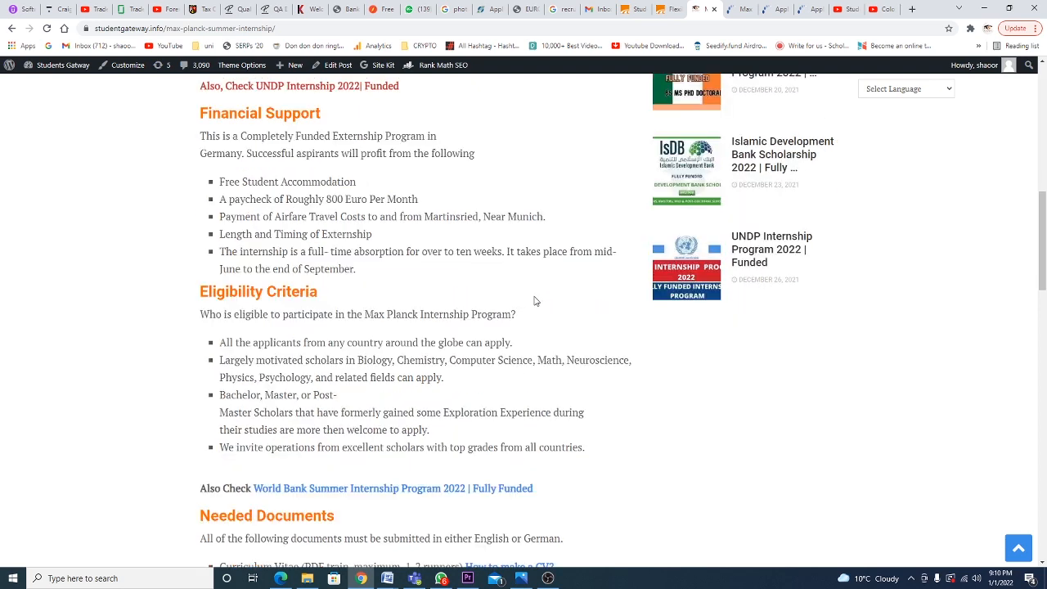
scroll(down, 3)
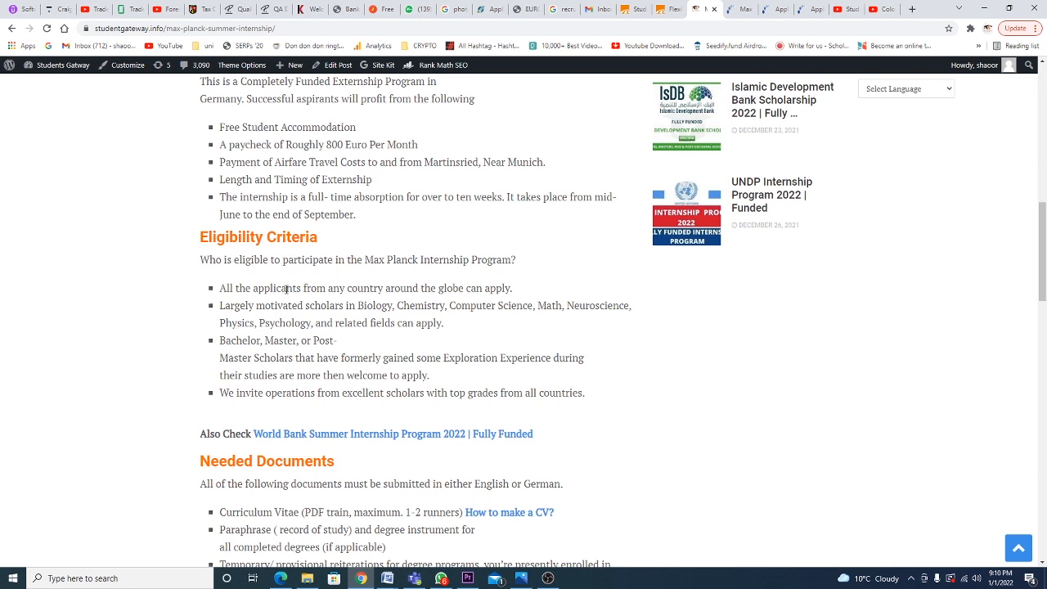
scroll(down, 3)
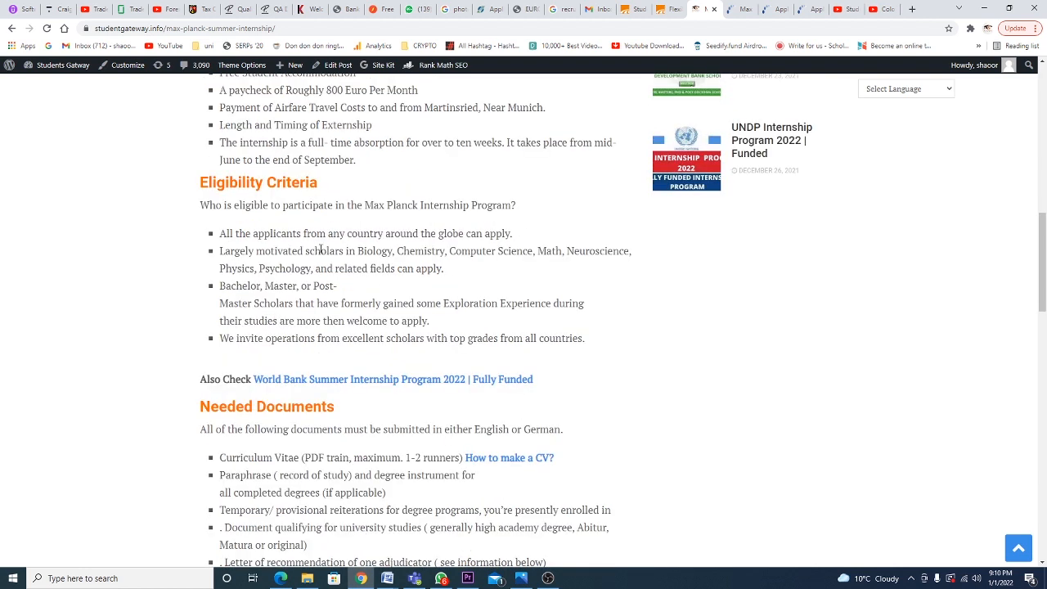
mouse_move(314, 263)
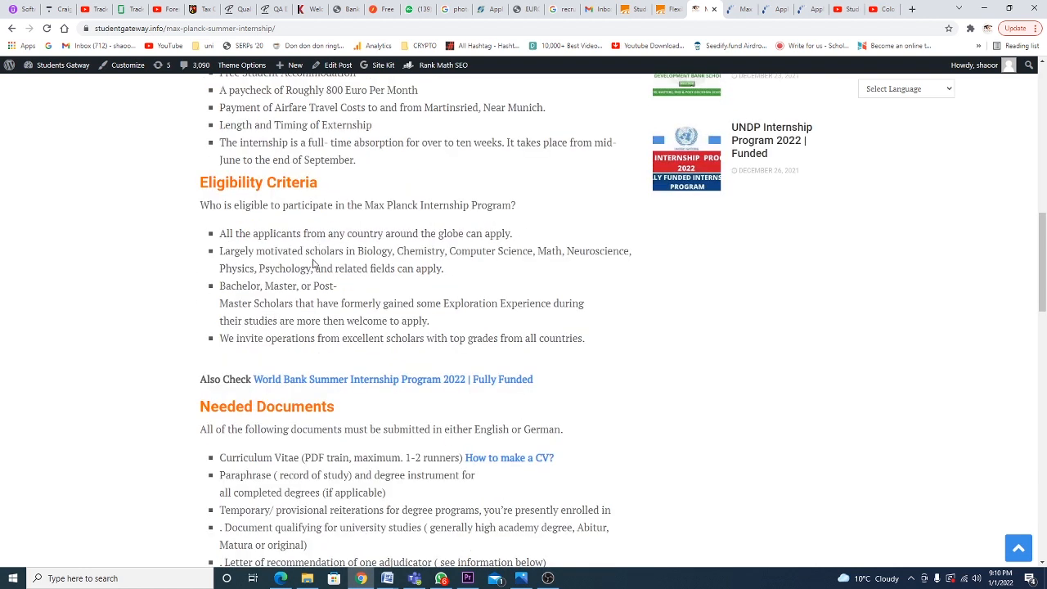
mouse_move(619, 276)
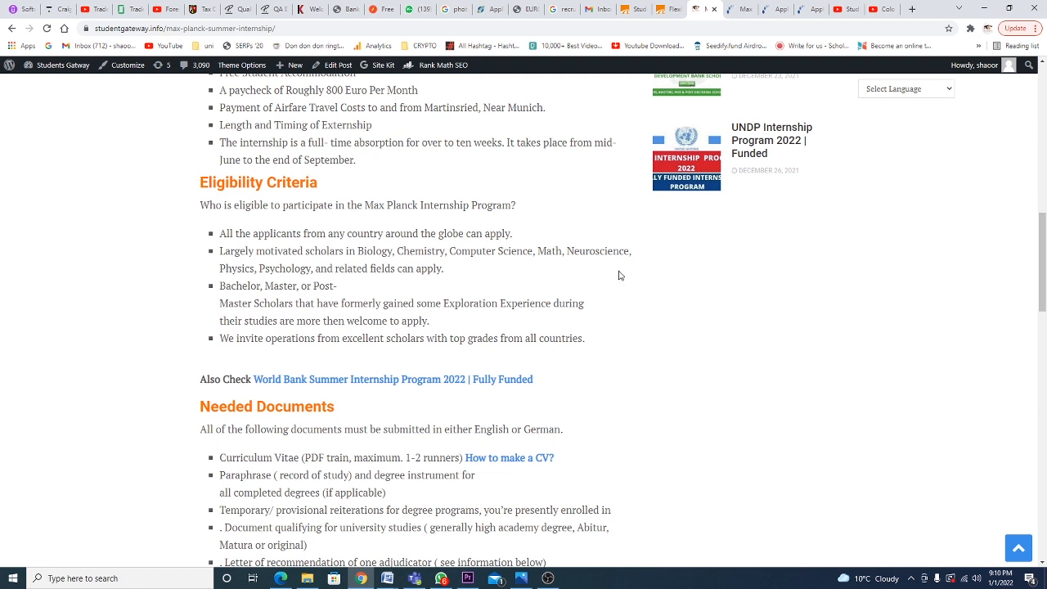
mouse_move(283, 297)
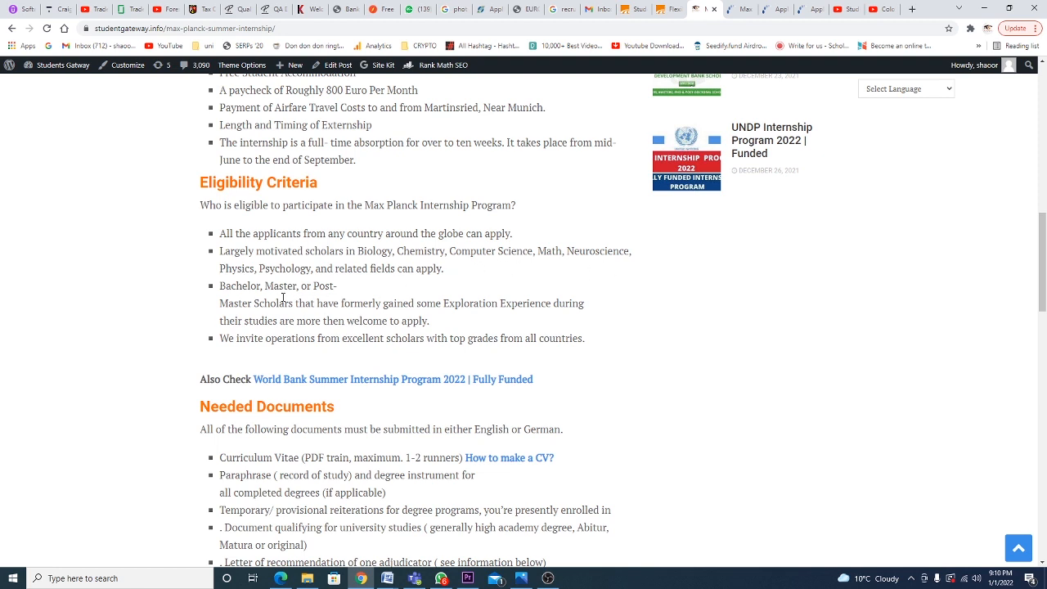
mouse_move(333, 322)
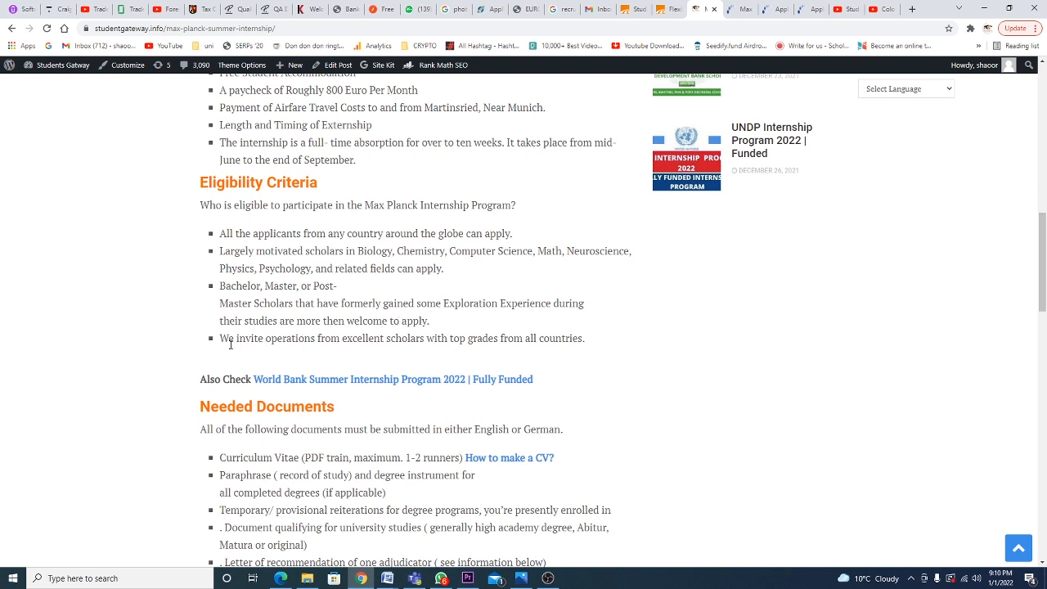
mouse_move(464, 342)
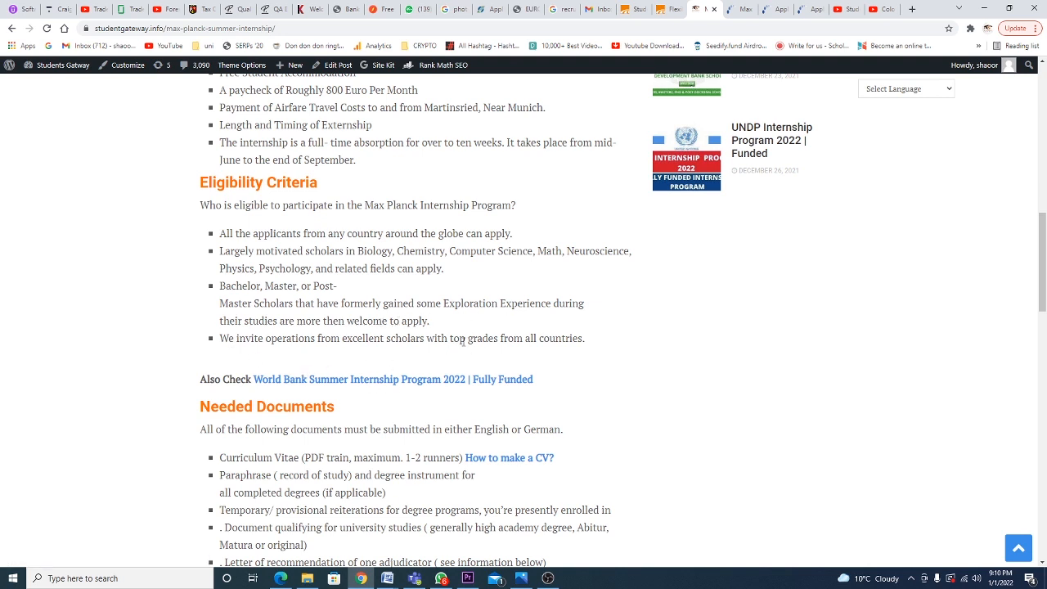
- Scroll through Needed Documents and Selection Process to the 15th February 2022 deadline and How to Apply
scroll(down, 3)
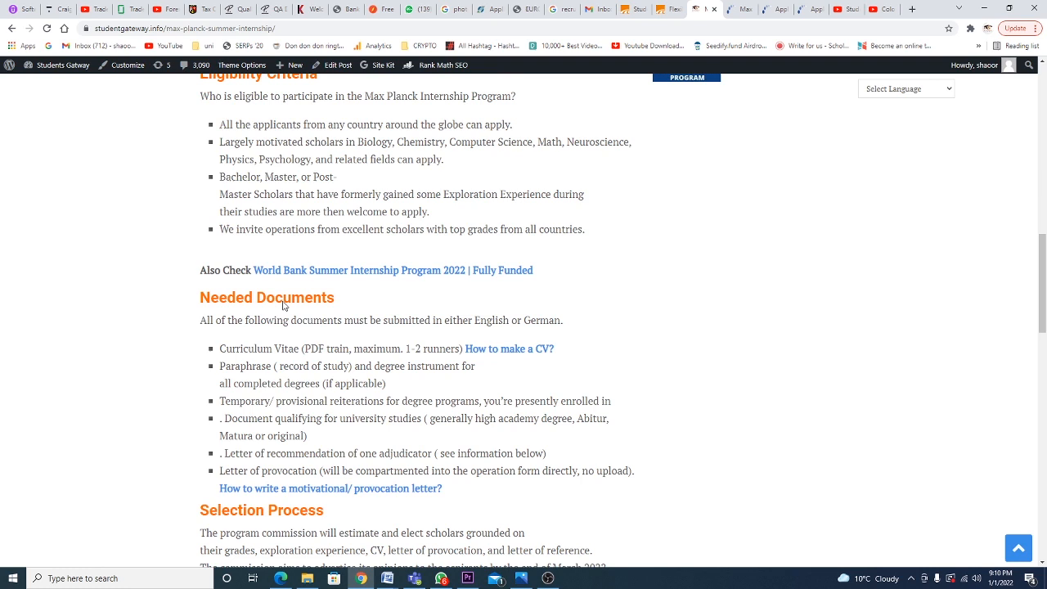
scroll(down, 3)
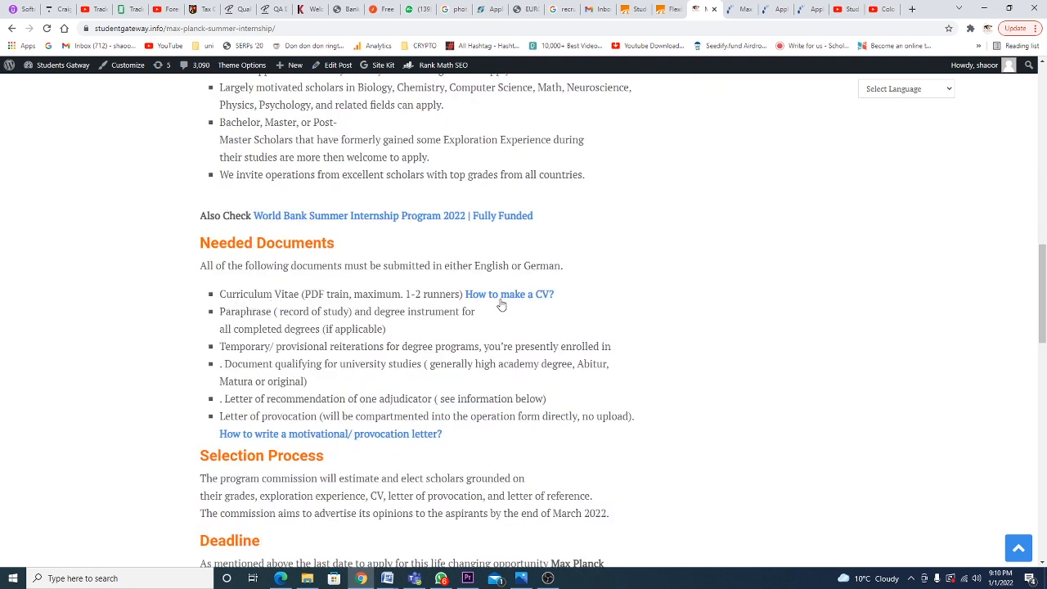
mouse_move(509, 294)
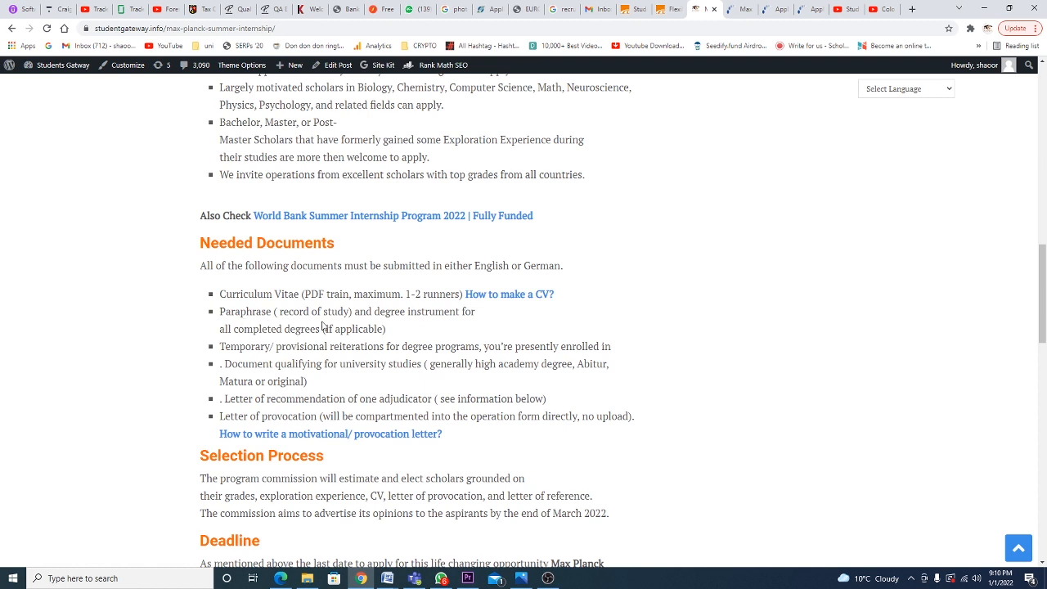
mouse_move(273, 350)
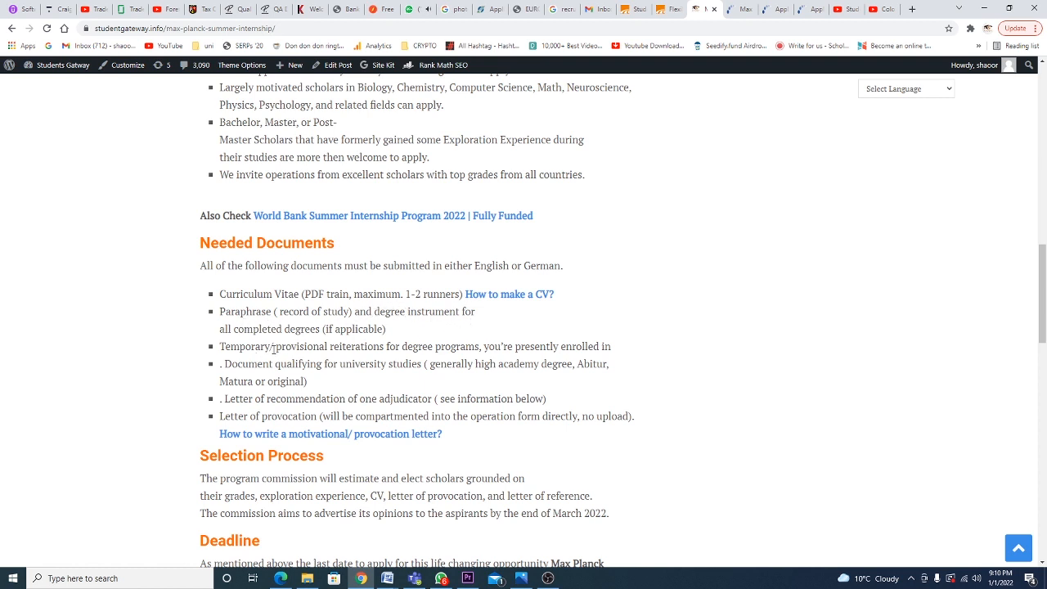
mouse_move(398, 328)
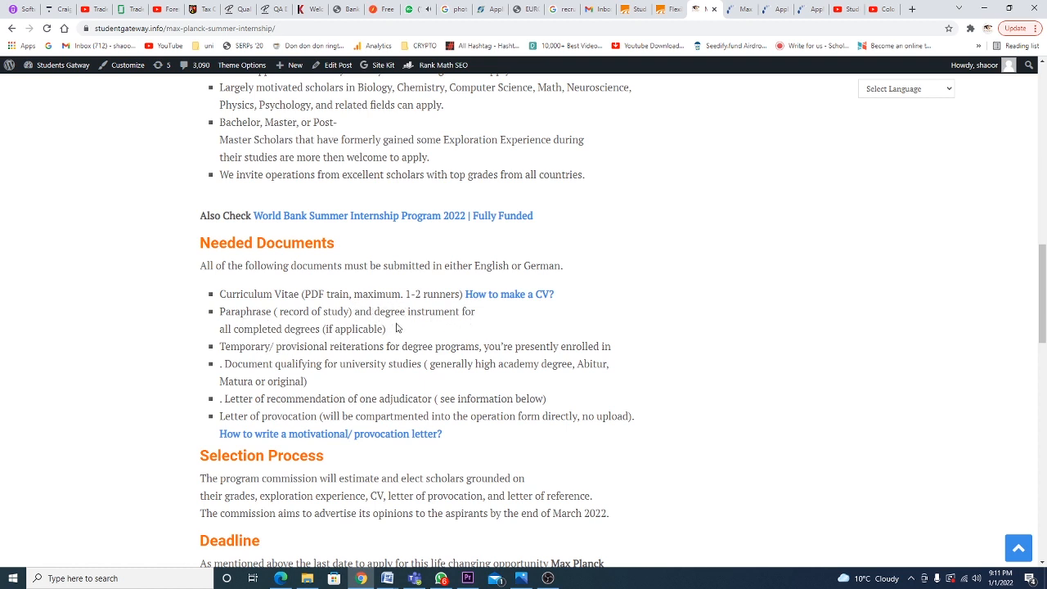
mouse_move(247, 364)
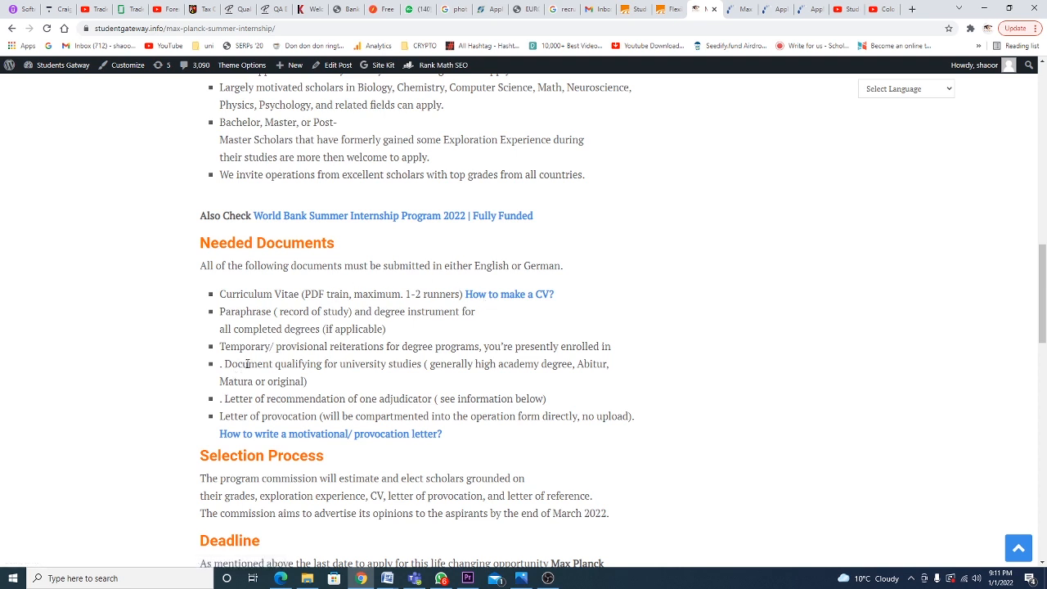
mouse_move(495, 361)
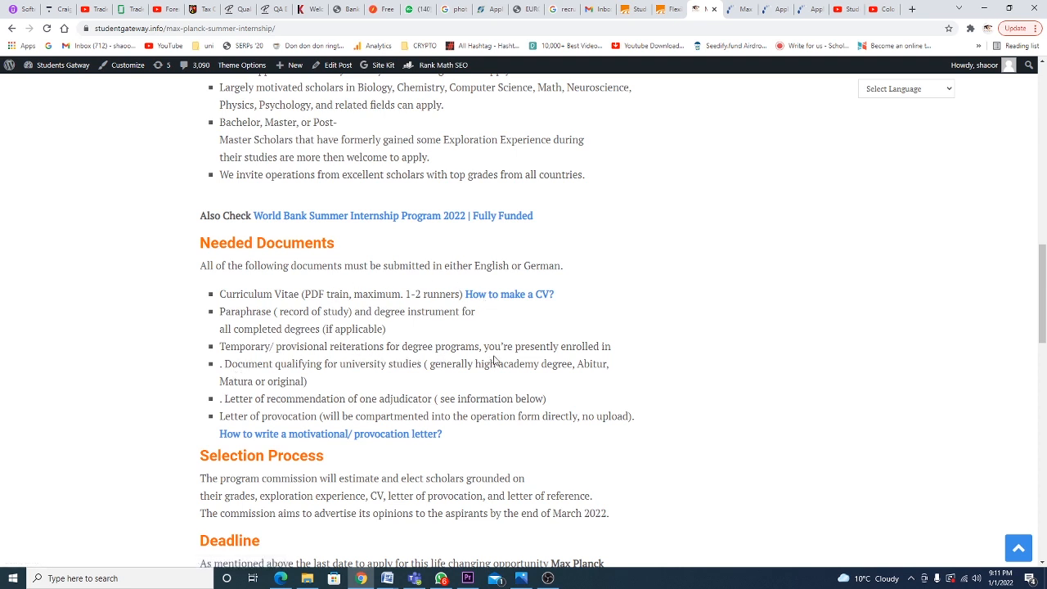
scroll(down, 3)
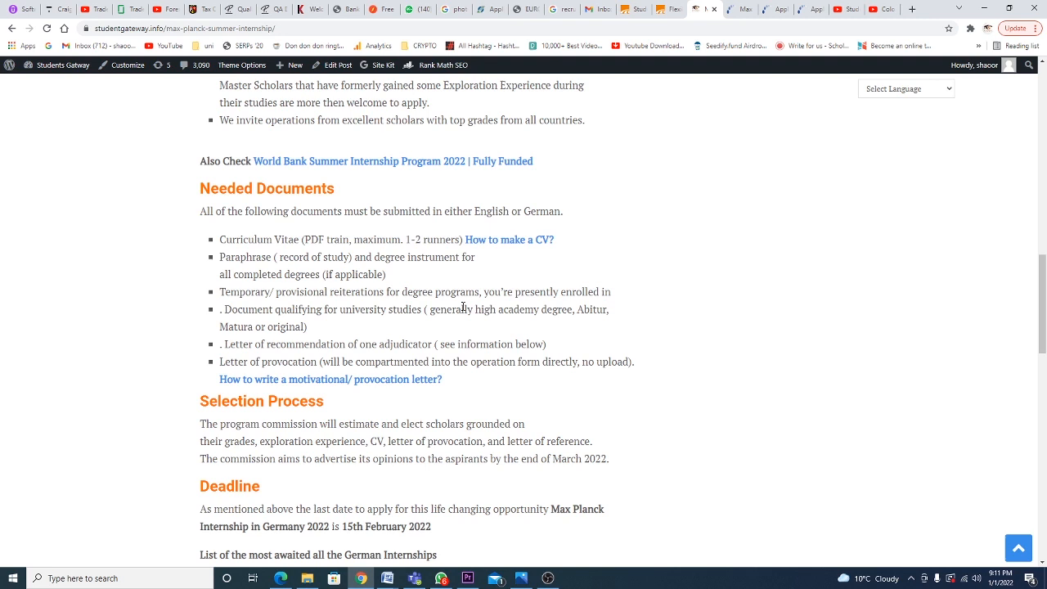
mouse_move(416, 334)
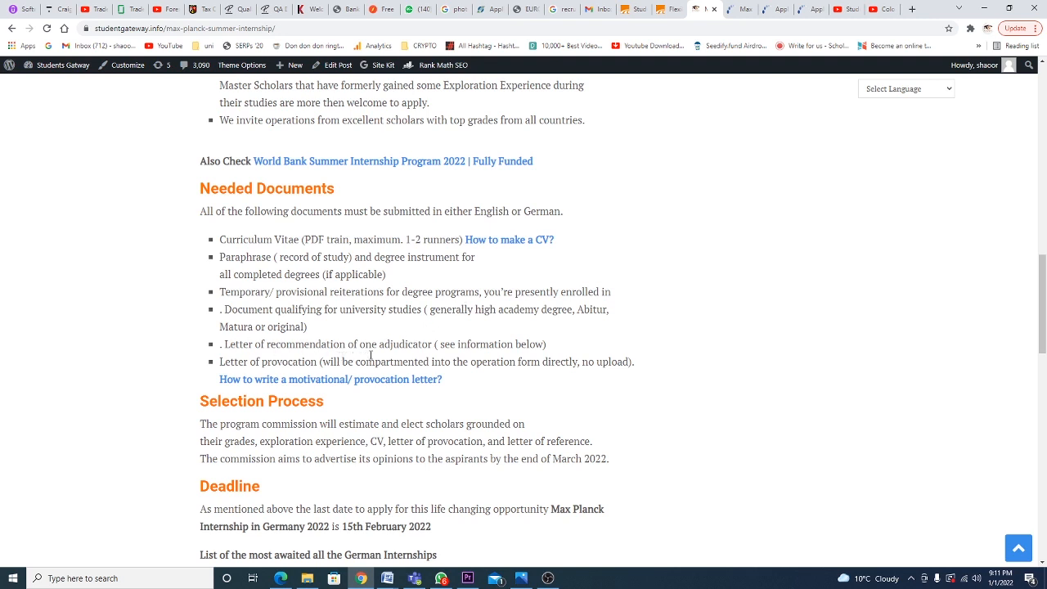
mouse_move(260, 379)
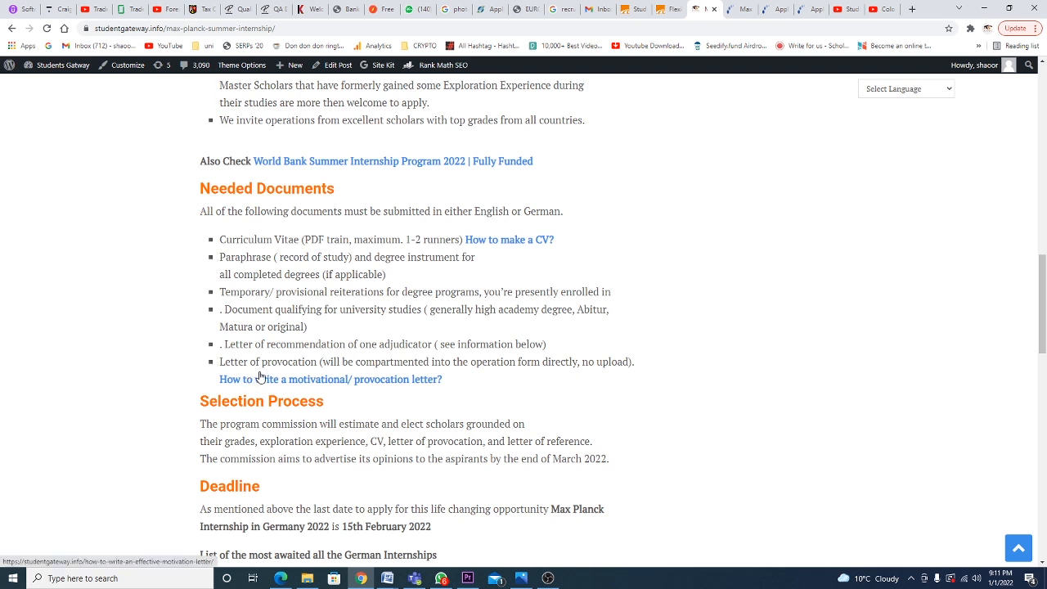
mouse_move(309, 373)
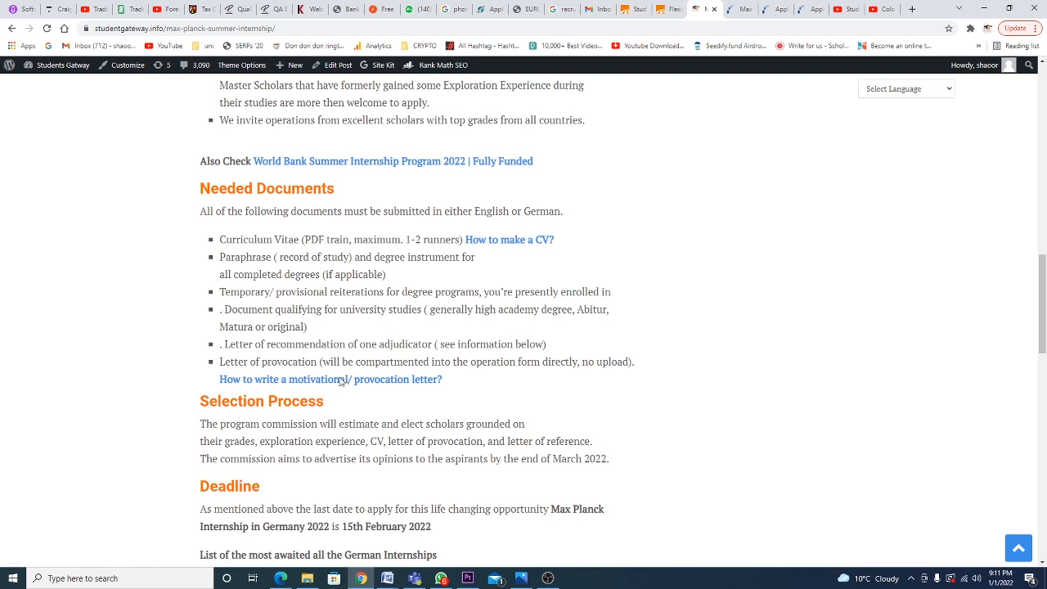
scroll(down, 3)
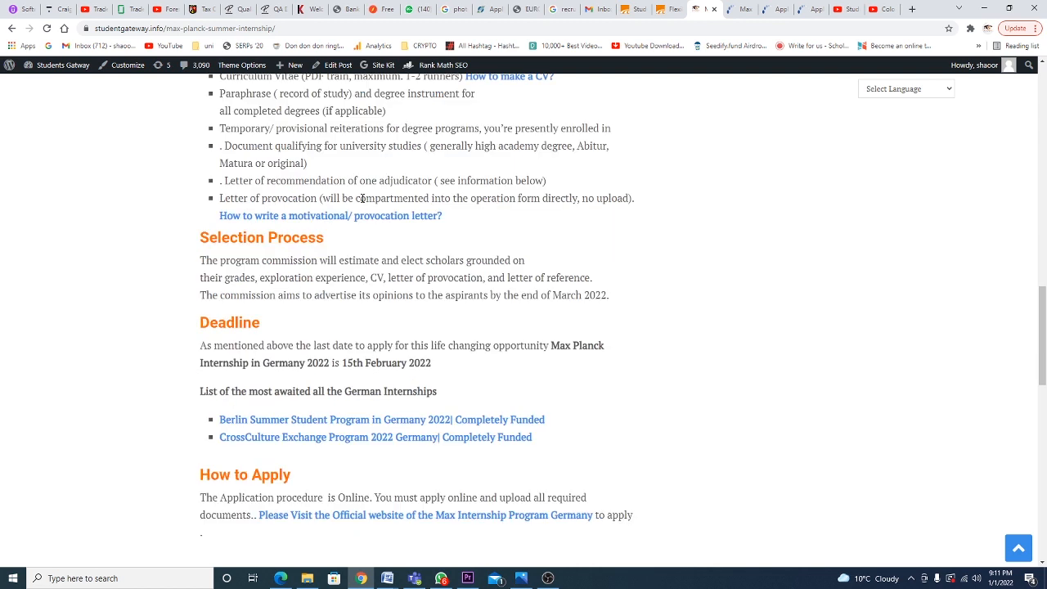
mouse_move(229, 263)
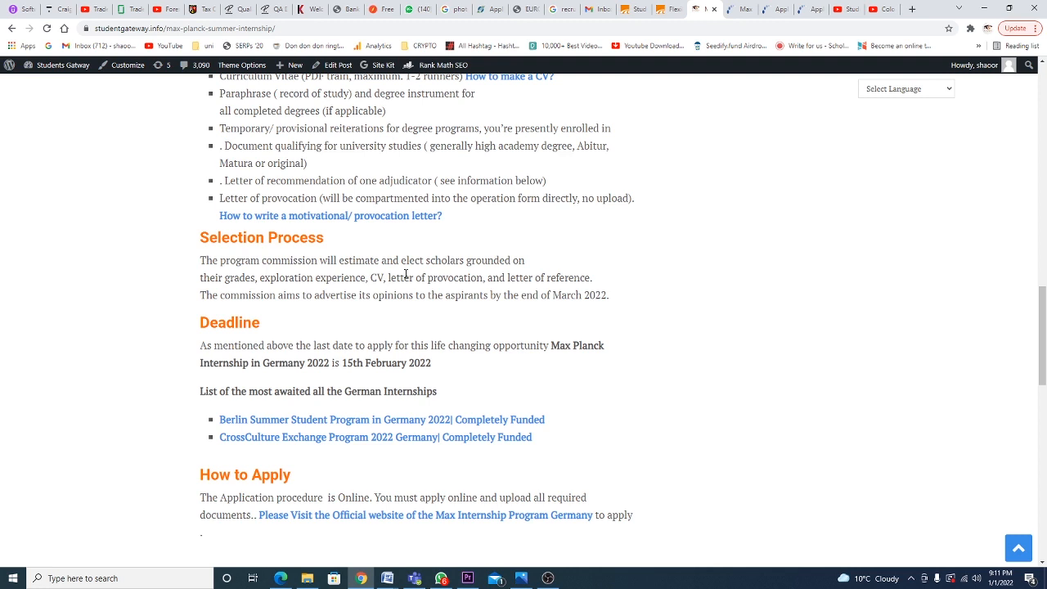
mouse_move(385, 328)
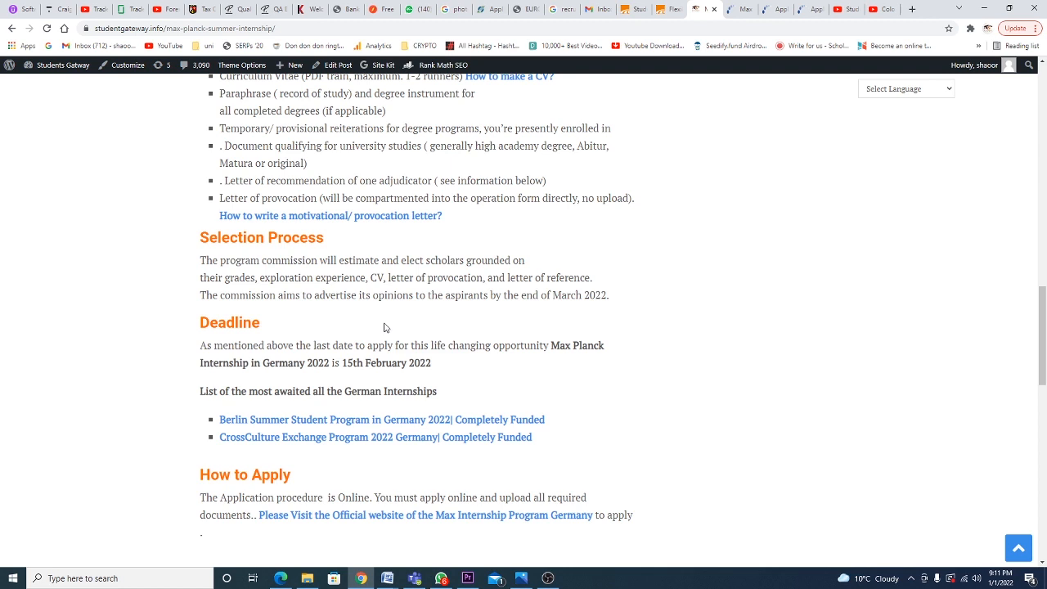
scroll(down, 3)
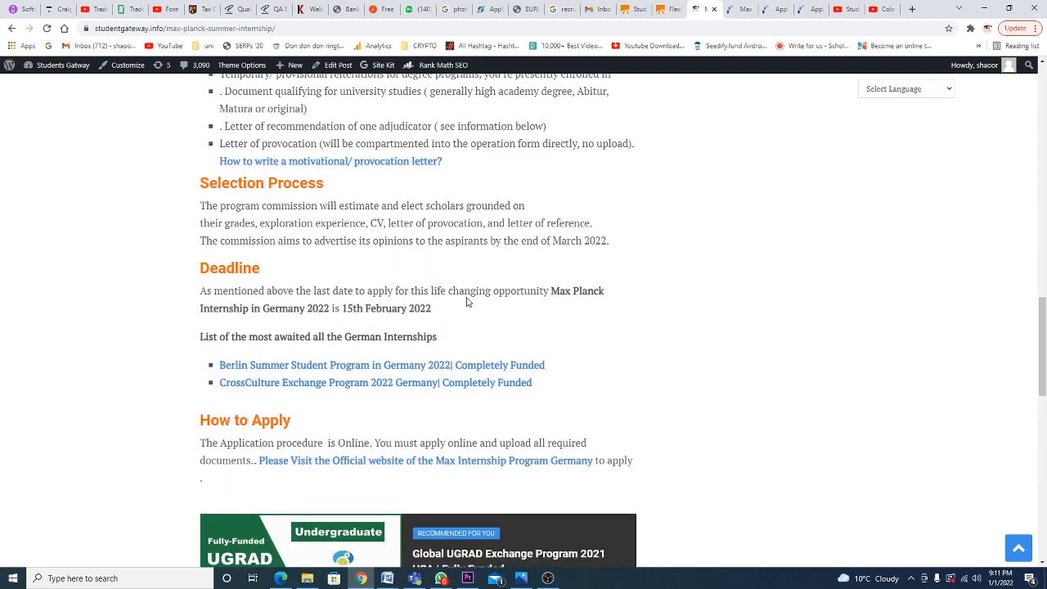
scroll(down, 3)
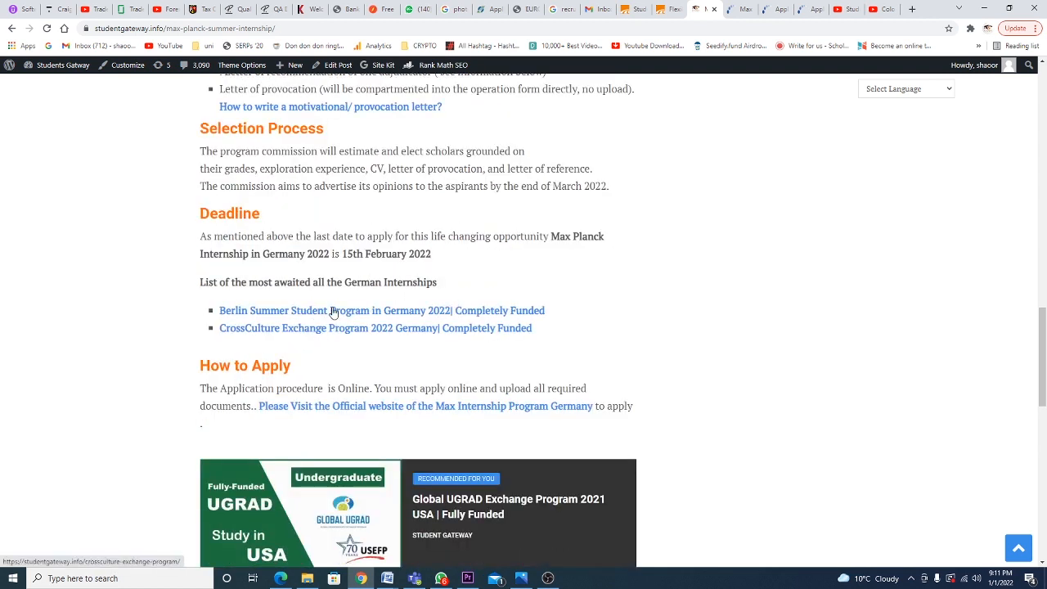
mouse_move(364, 344)
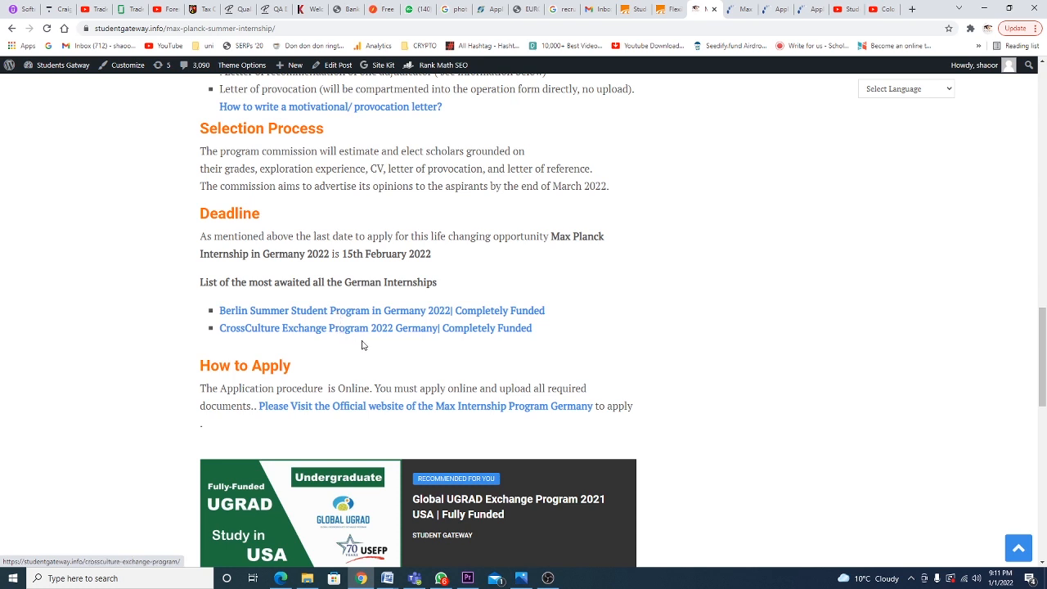
scroll(down, 3)
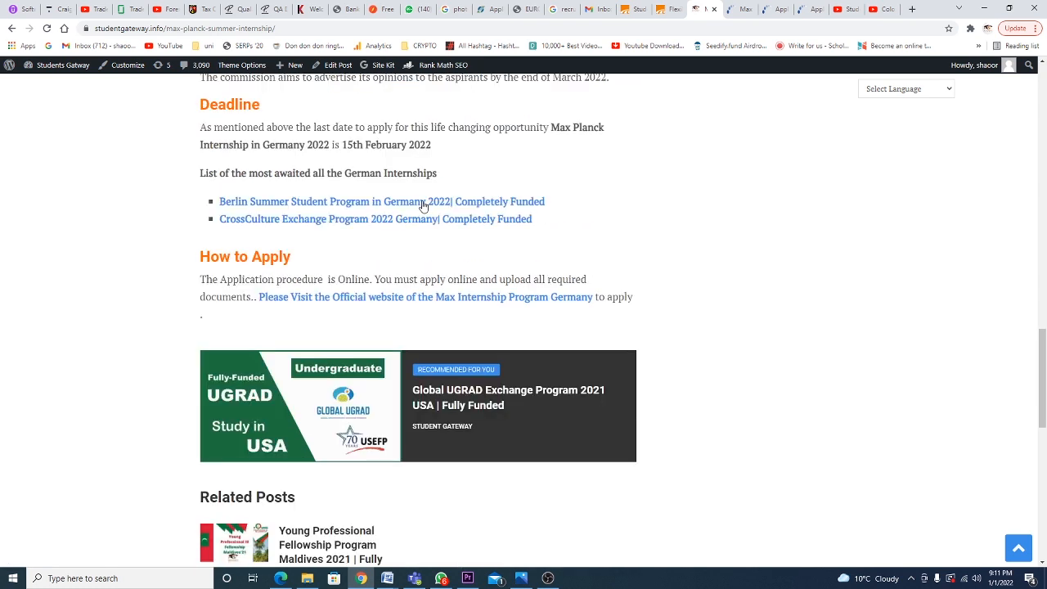
mouse_move(330, 302)
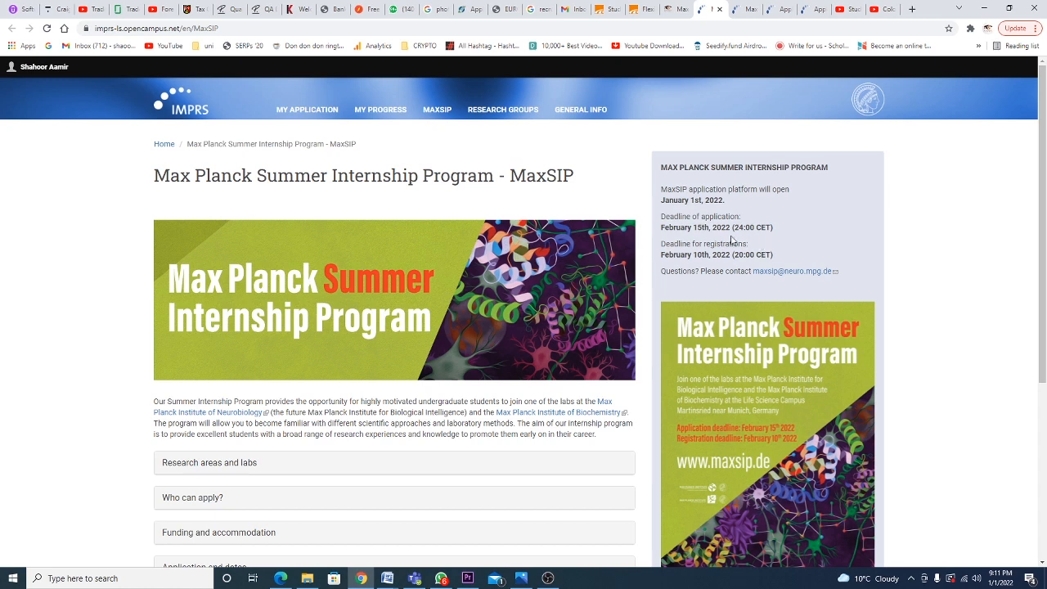
- Highlight the application platform opening date, then follow the application platform link
double_click(705, 200)
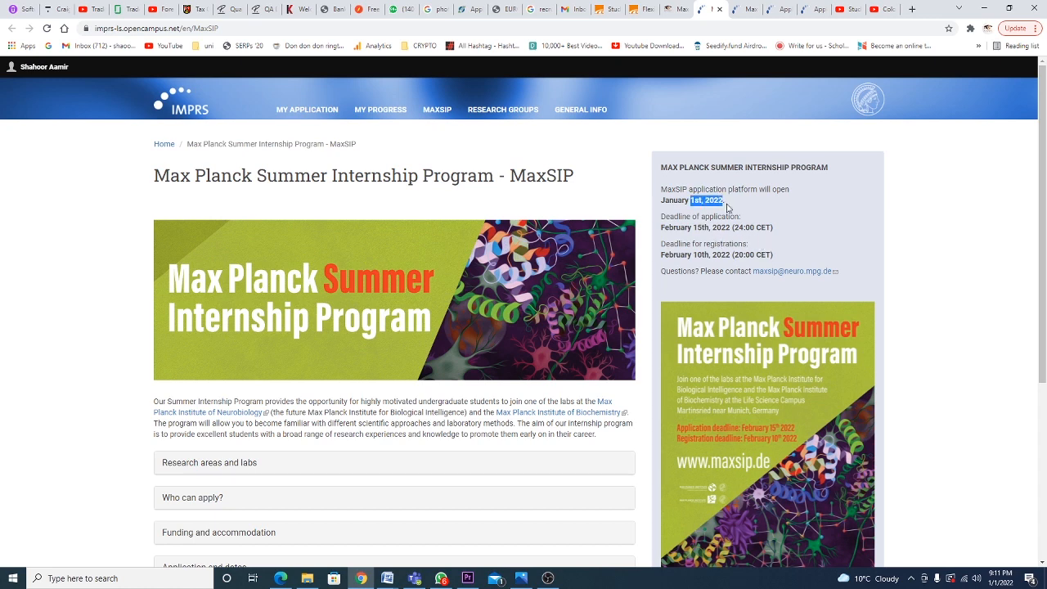
scroll(down, 3)
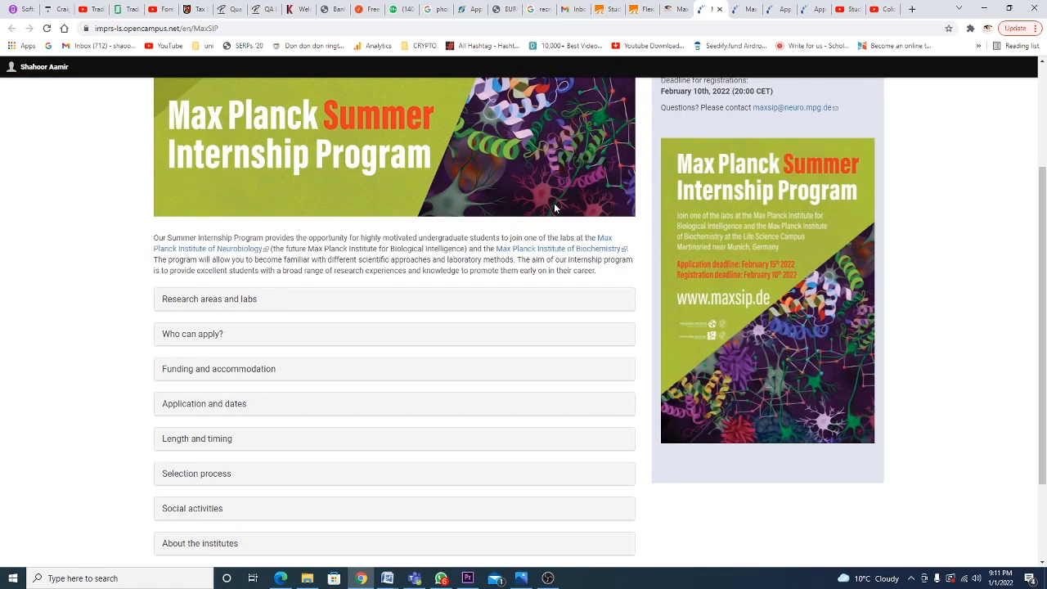
mouse_move(352, 309)
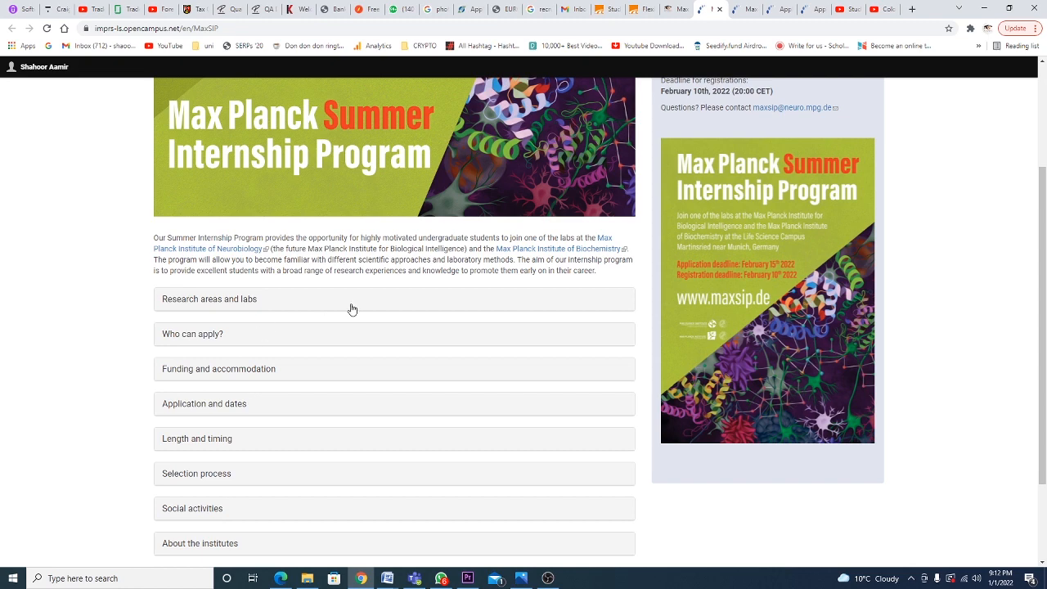
scroll(down, 3)
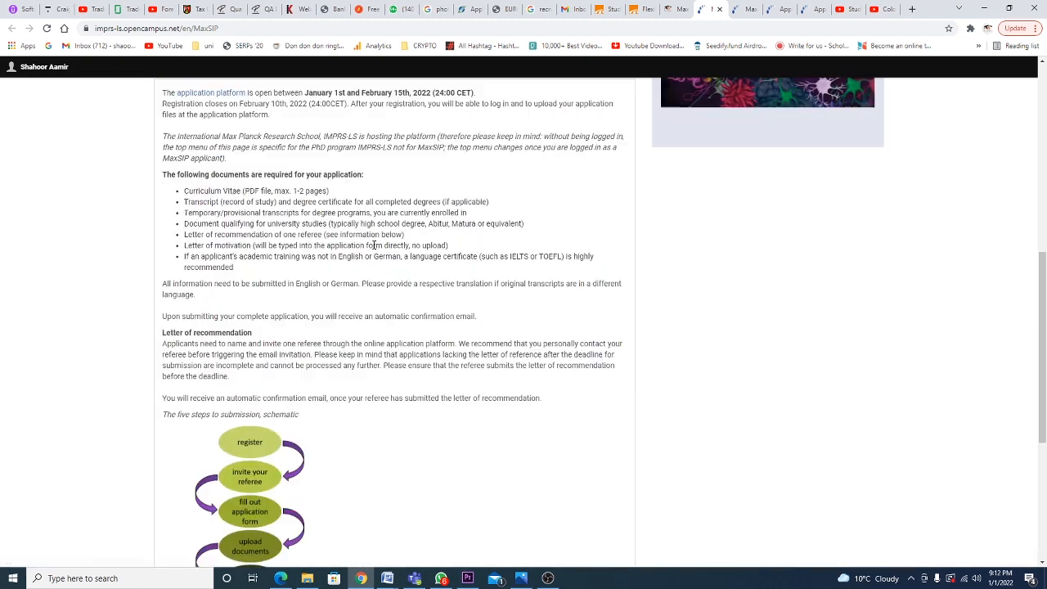
scroll(down, 3)
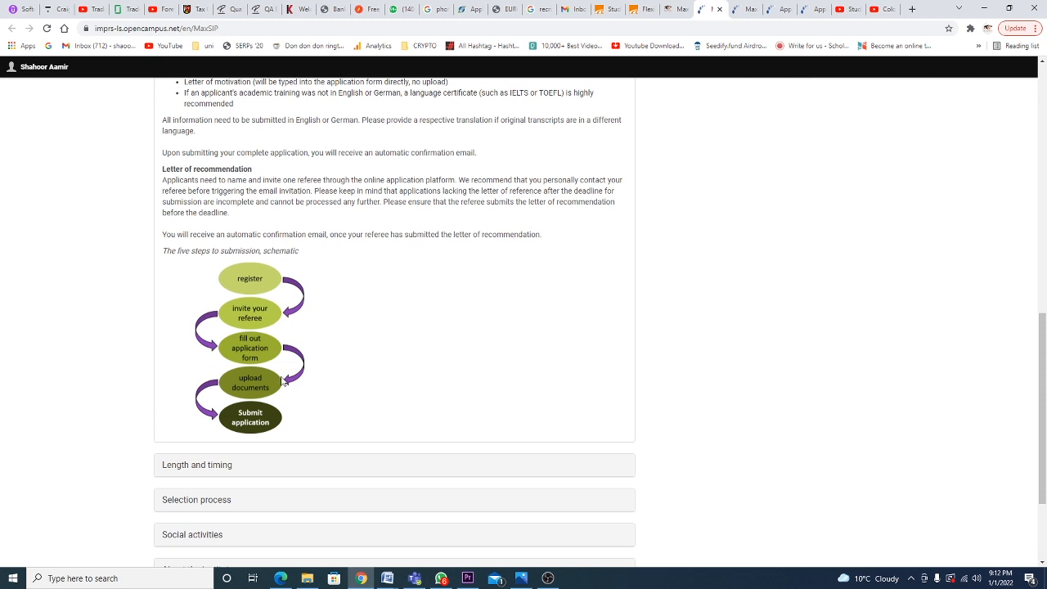
scroll(up, 3)
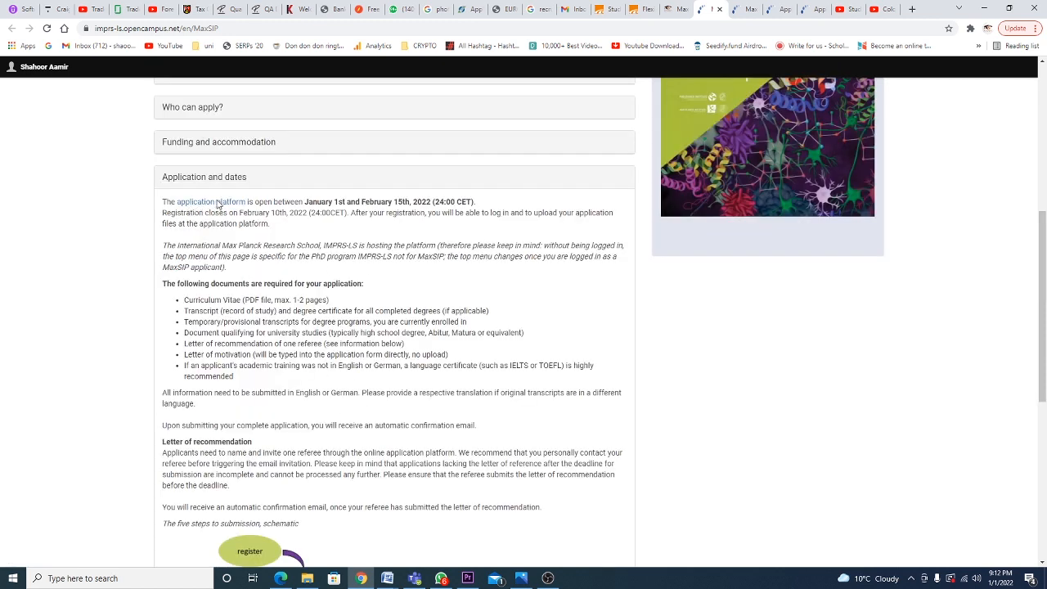
click(209, 202)
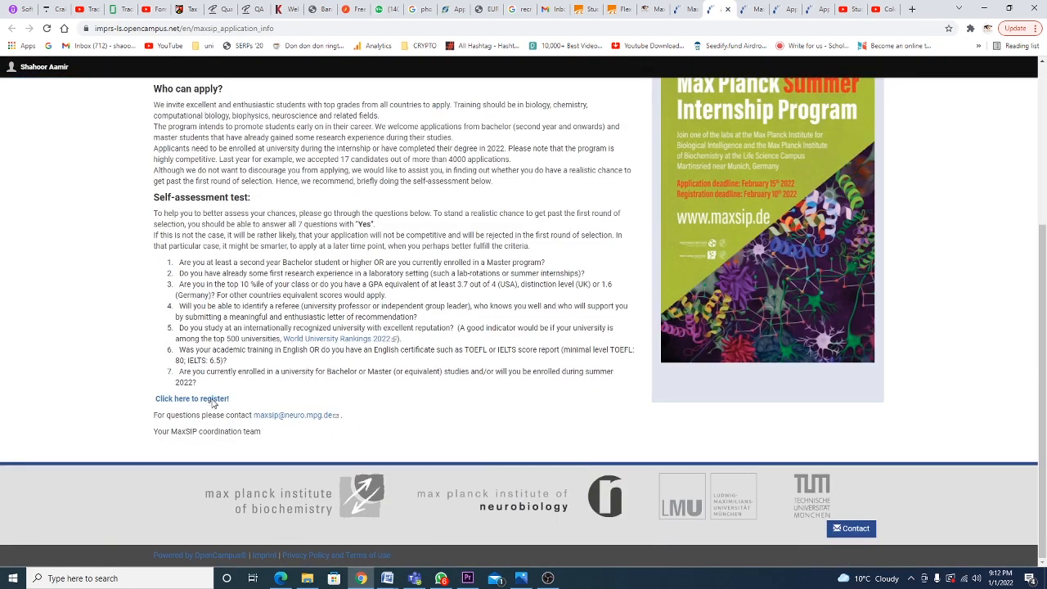
- Follow 'Click here to register!' to reach the MaxSIP application portal
click(192, 398)
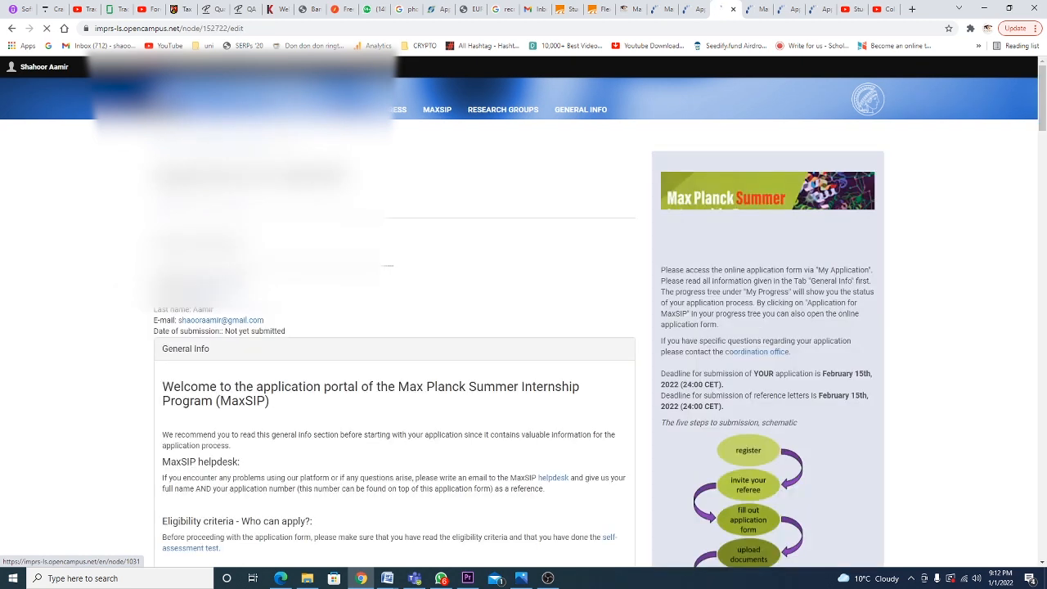
- Read the General Info guidance down to the deadlines and scroll back up
scroll(down, 3)
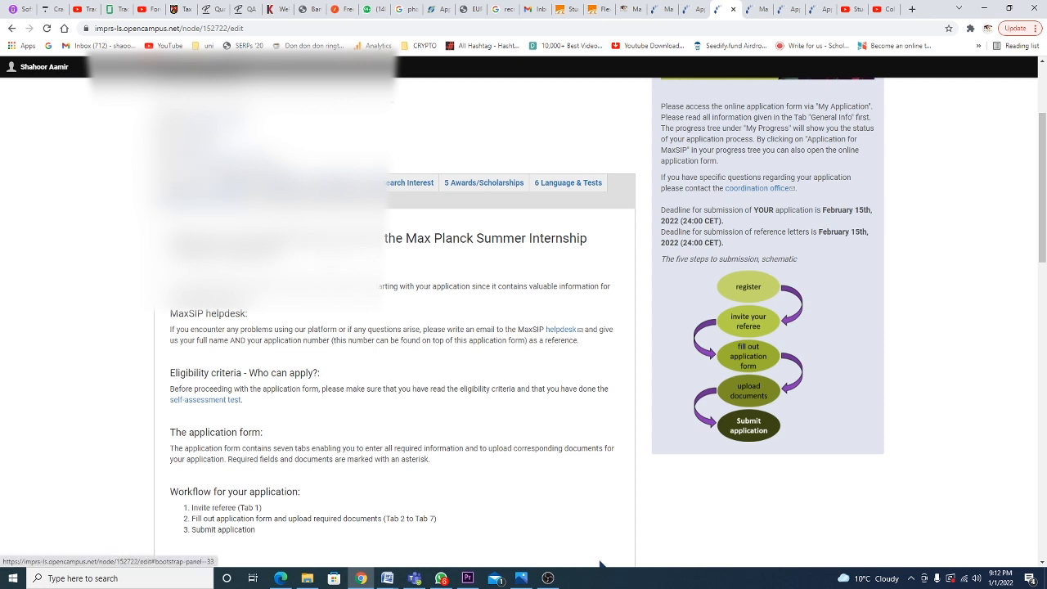
scroll(down, 3)
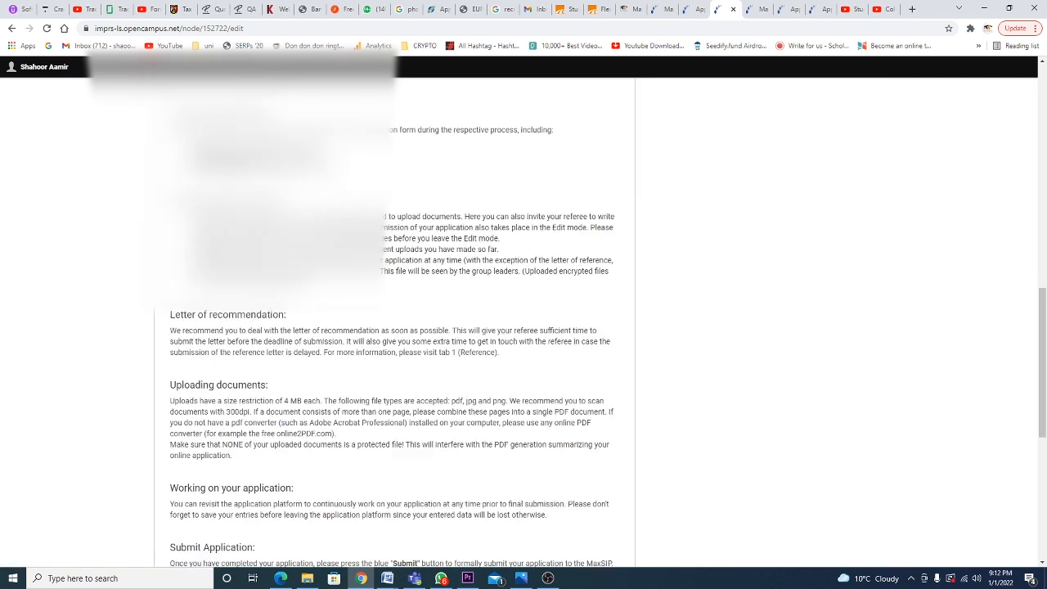
scroll(down, 3)
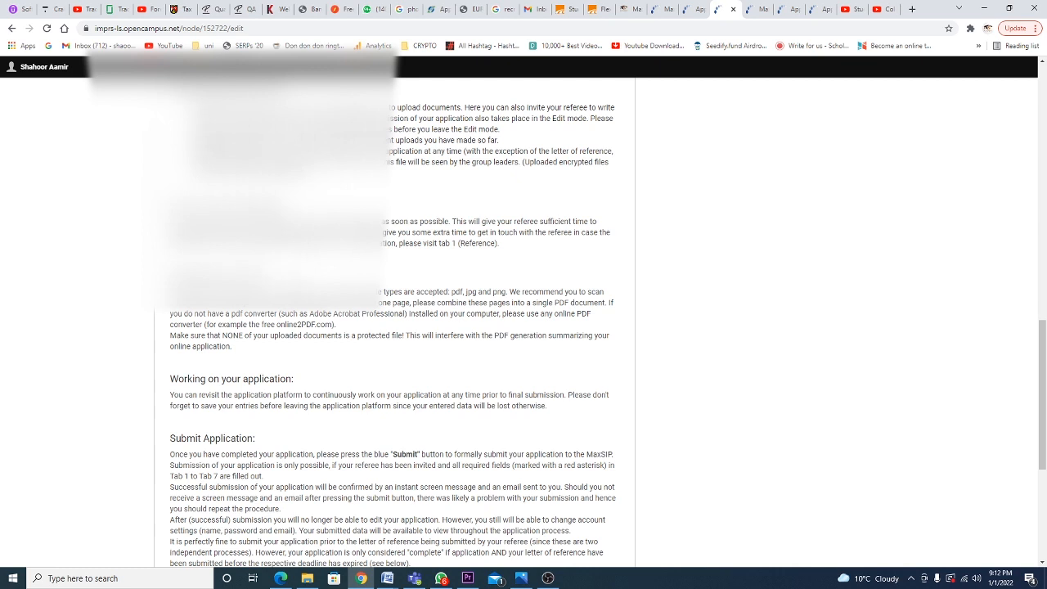
scroll(down, 3)
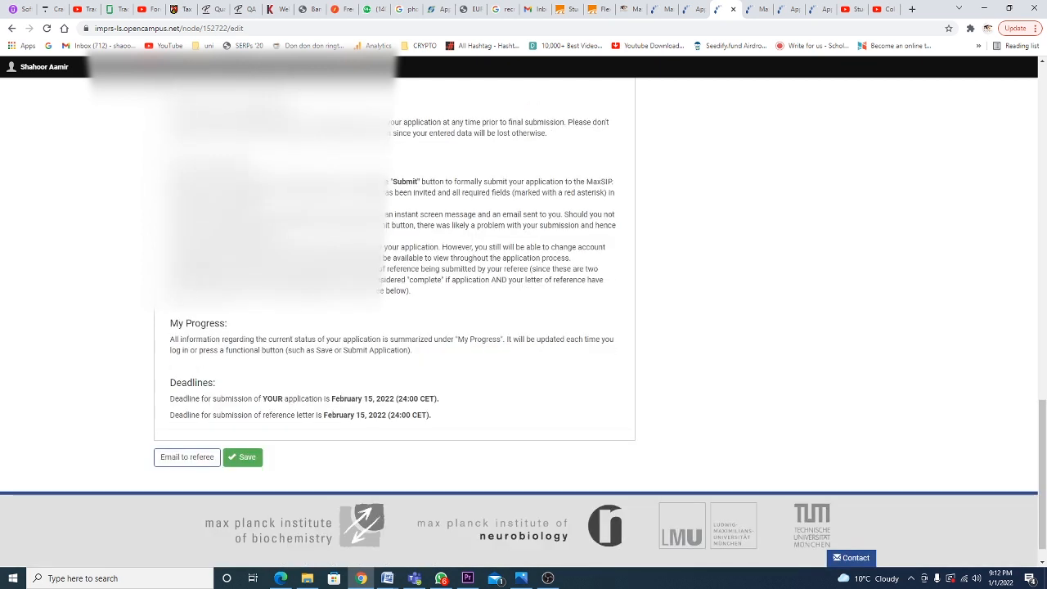
scroll(up, 3)
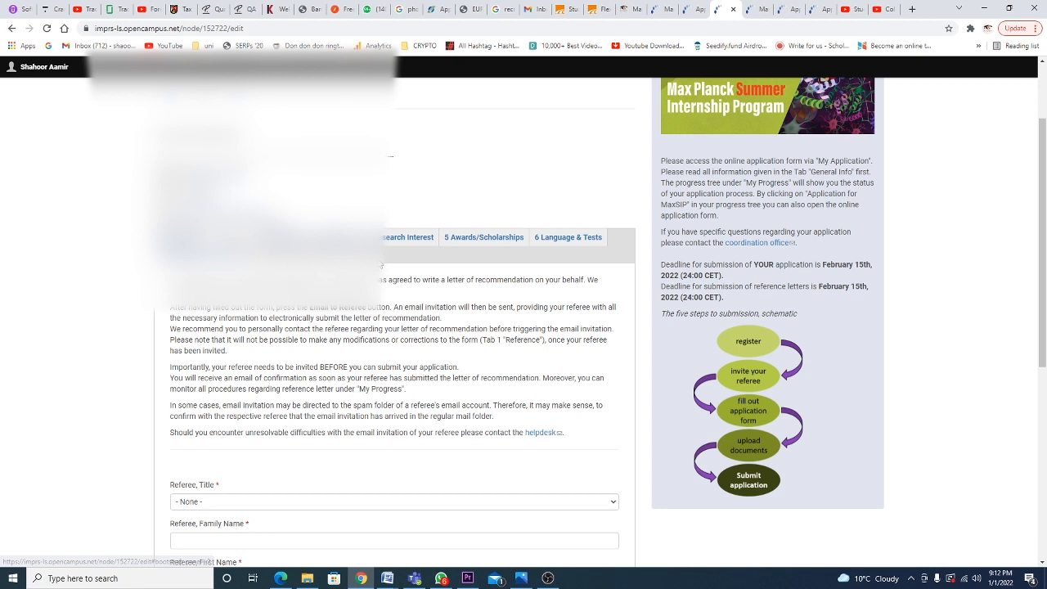
- Scroll through the empty referee form and select the referee Email field
scroll(down, 3)
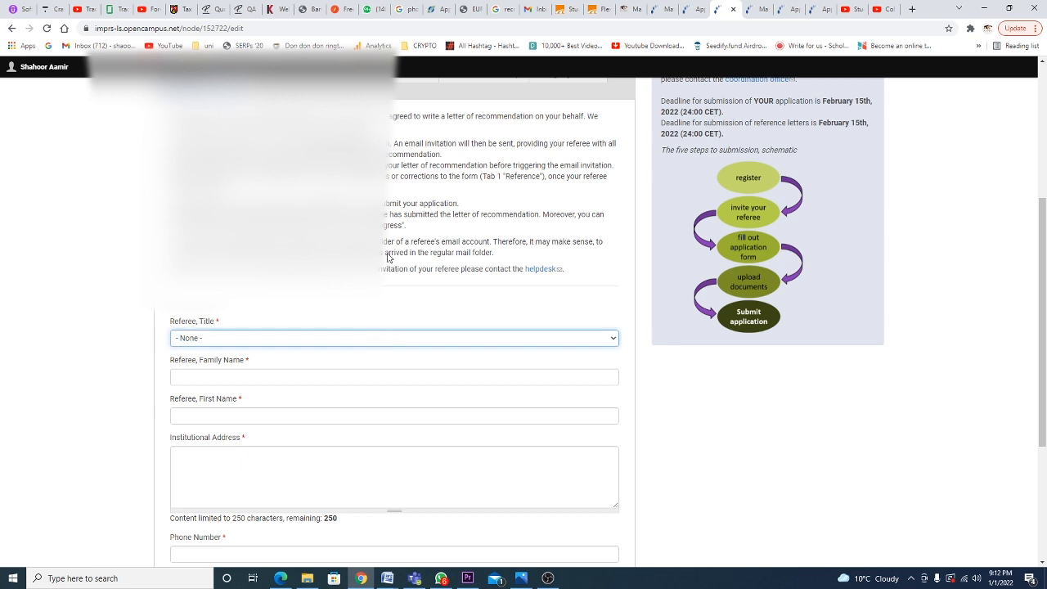
scroll(down, 3)
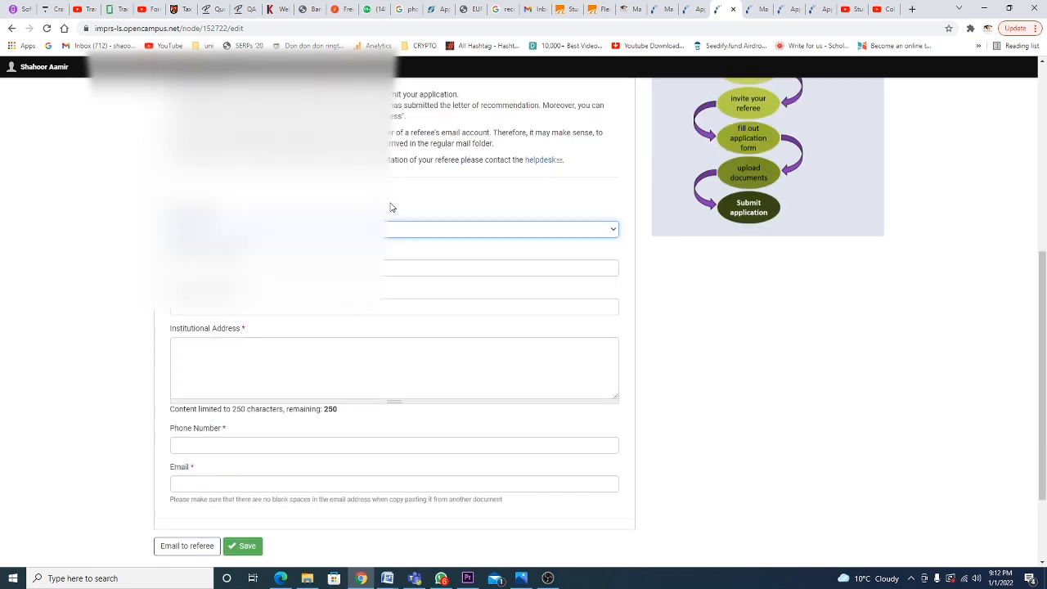
scroll(down, 3)
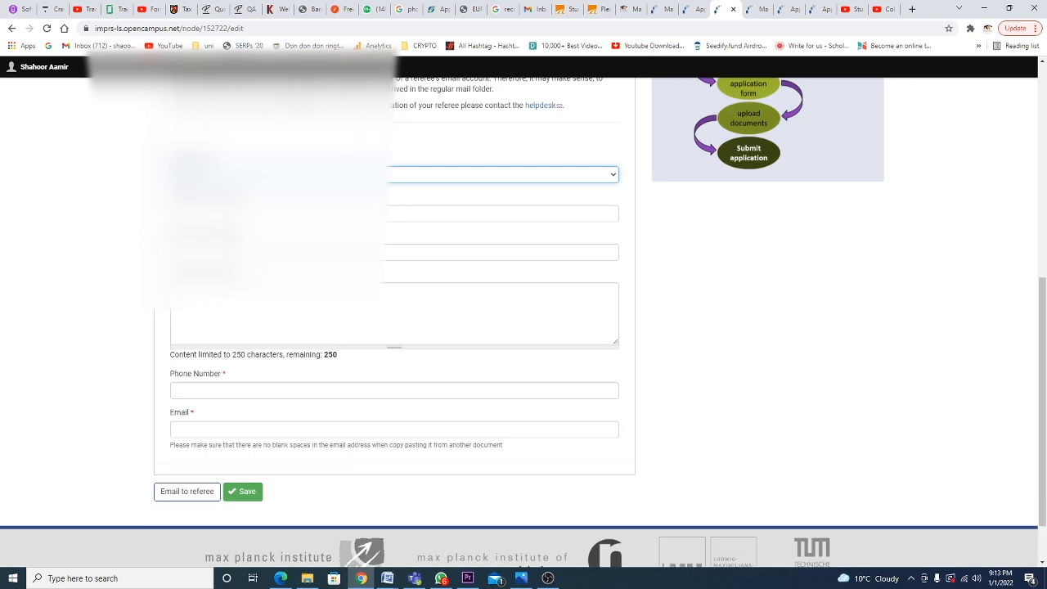
click(227, 430)
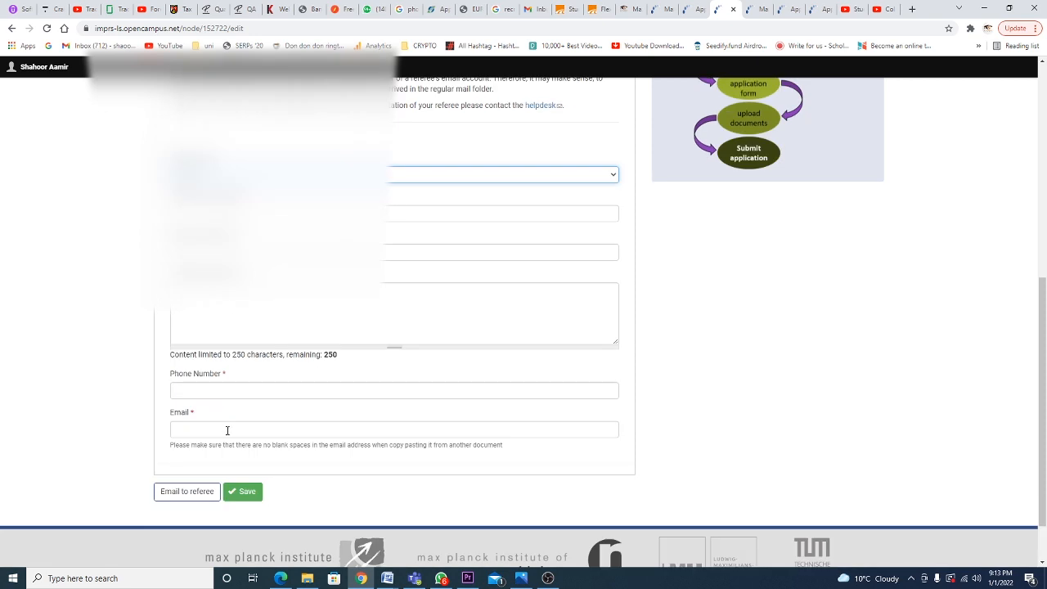
scroll(up, 3)
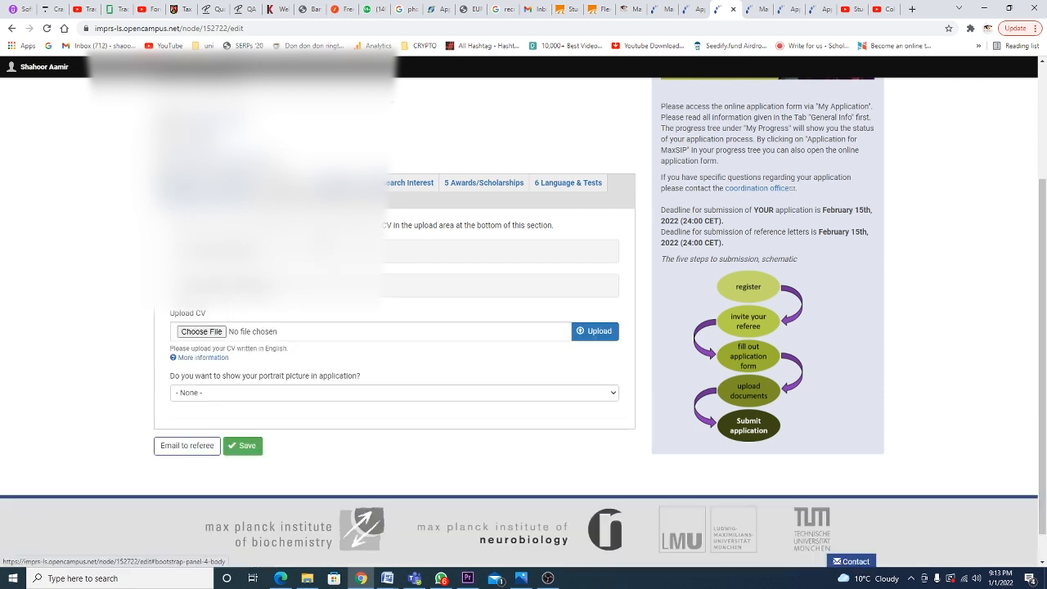
- Scroll through the CV upload and portrait-picture question on the Profile/CV tab
scroll(down, 3)
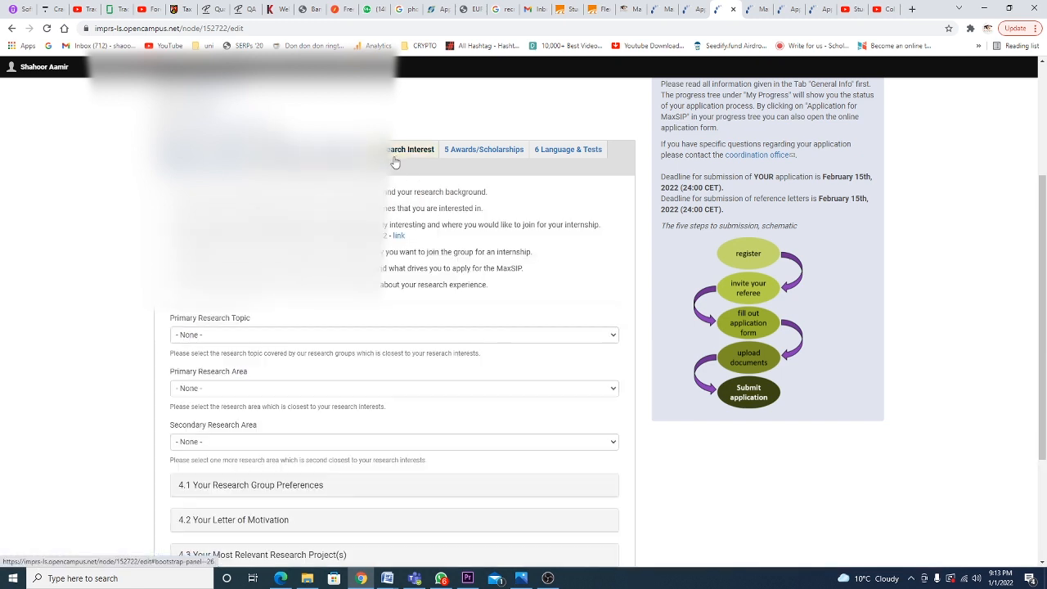
- Browse the Primary Research Area list and expand 4.1 Research Group Preferences, leaving everything empty
scroll(down, 3)
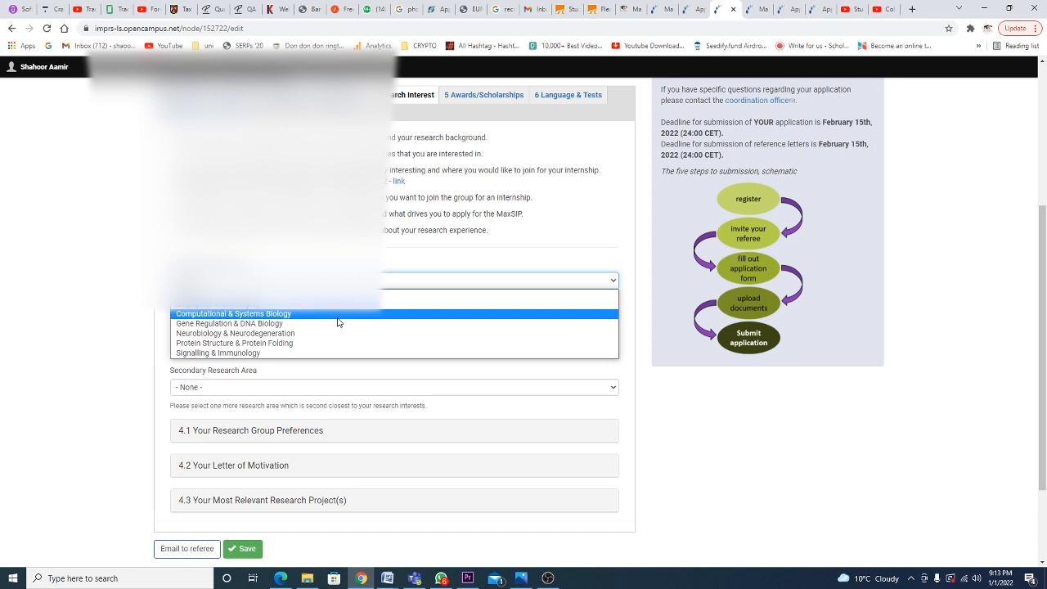
mouse_move(335, 342)
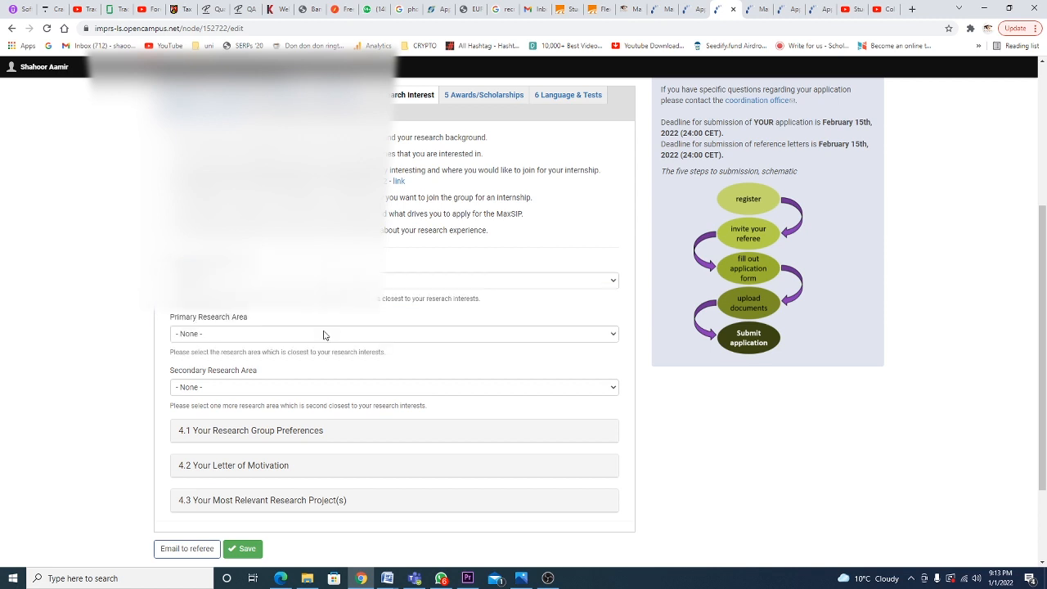
click(393, 334)
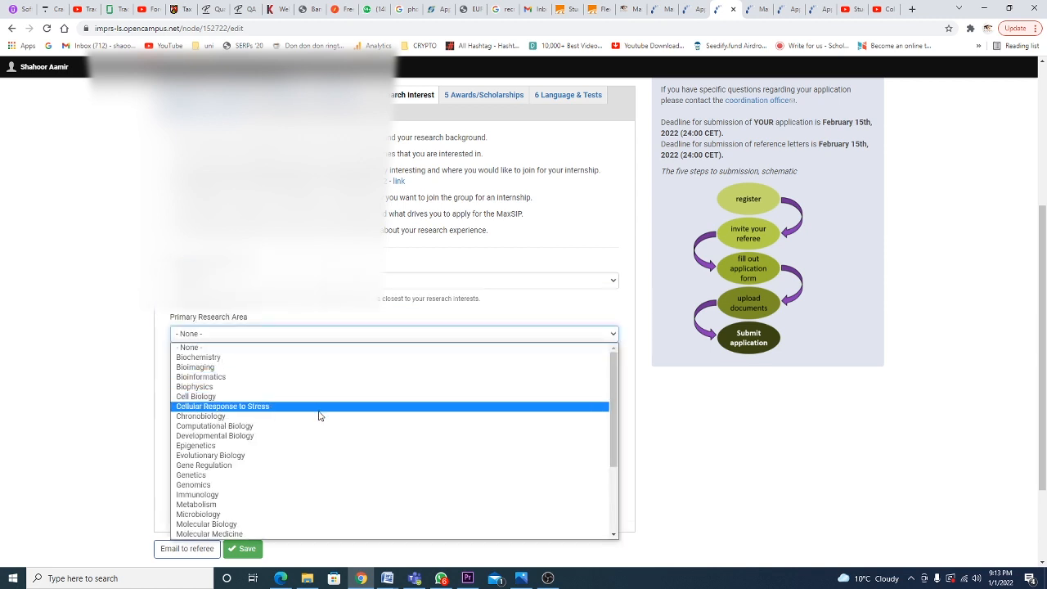
mouse_move(320, 426)
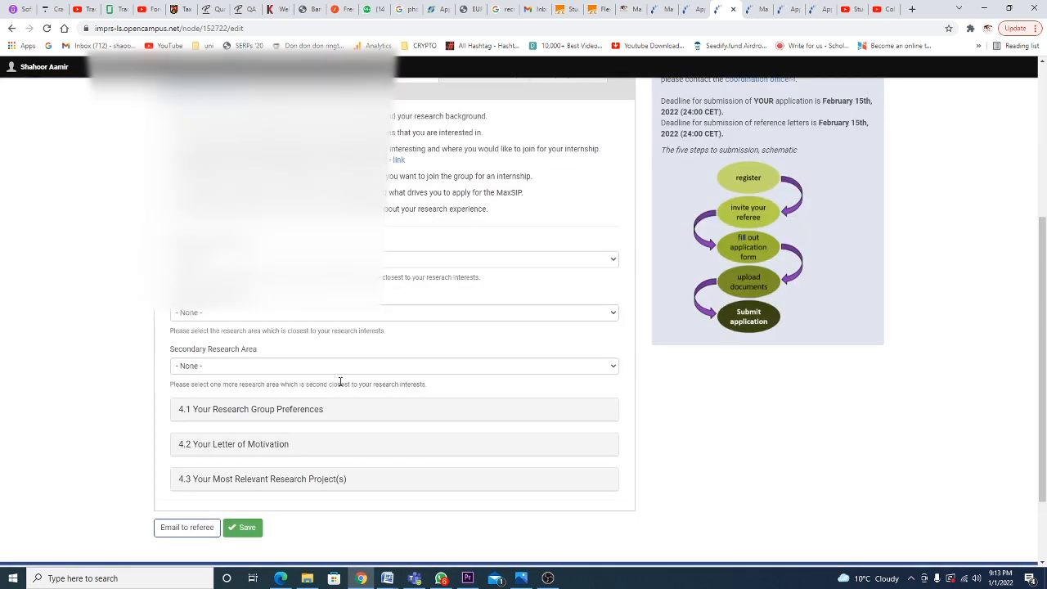
click(394, 366)
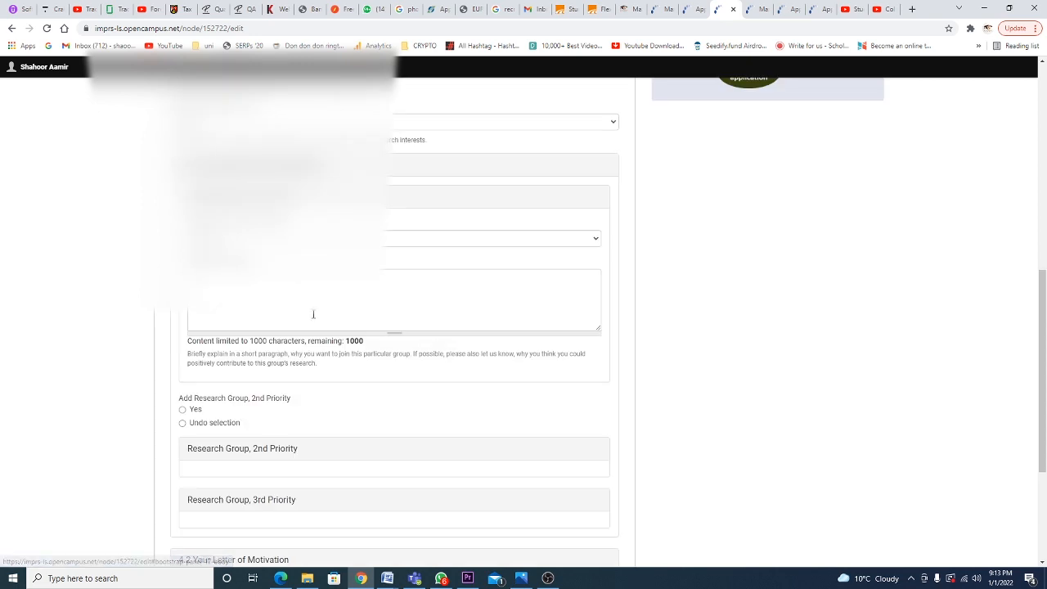
click(491, 238)
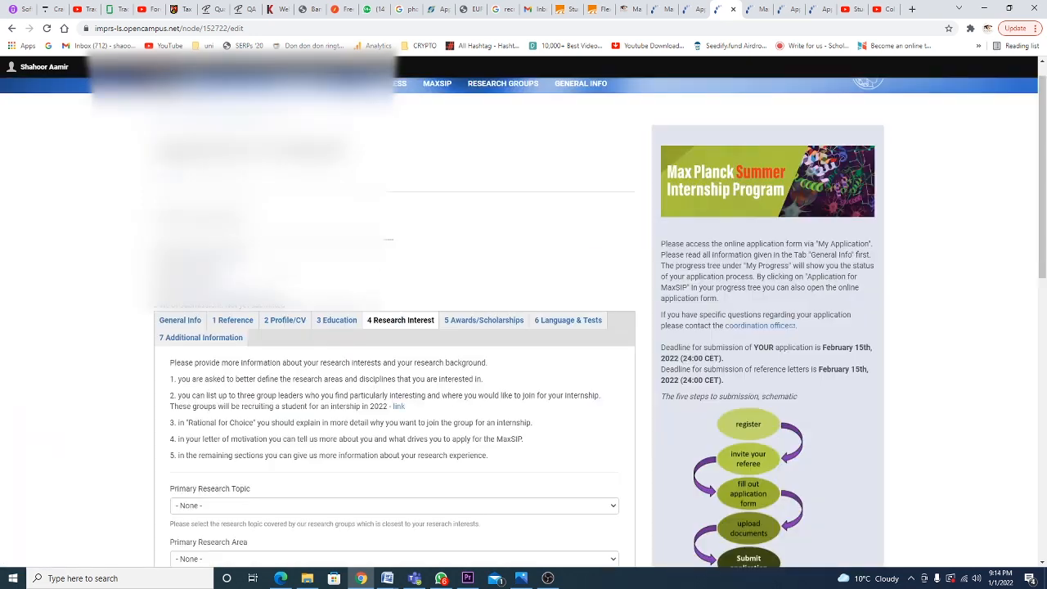
scroll(up, 3)
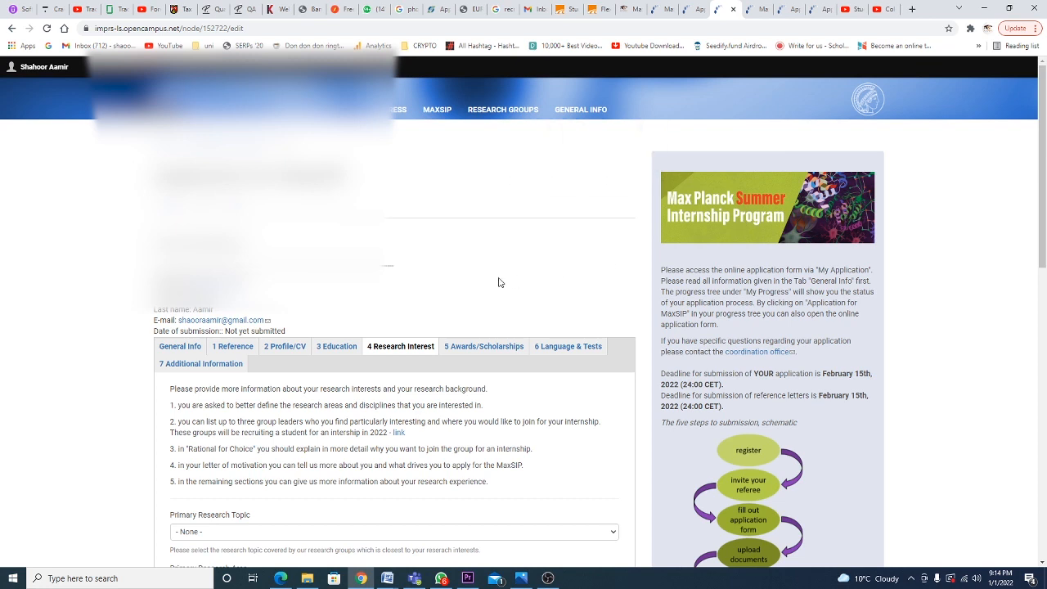
scroll(down, 3)
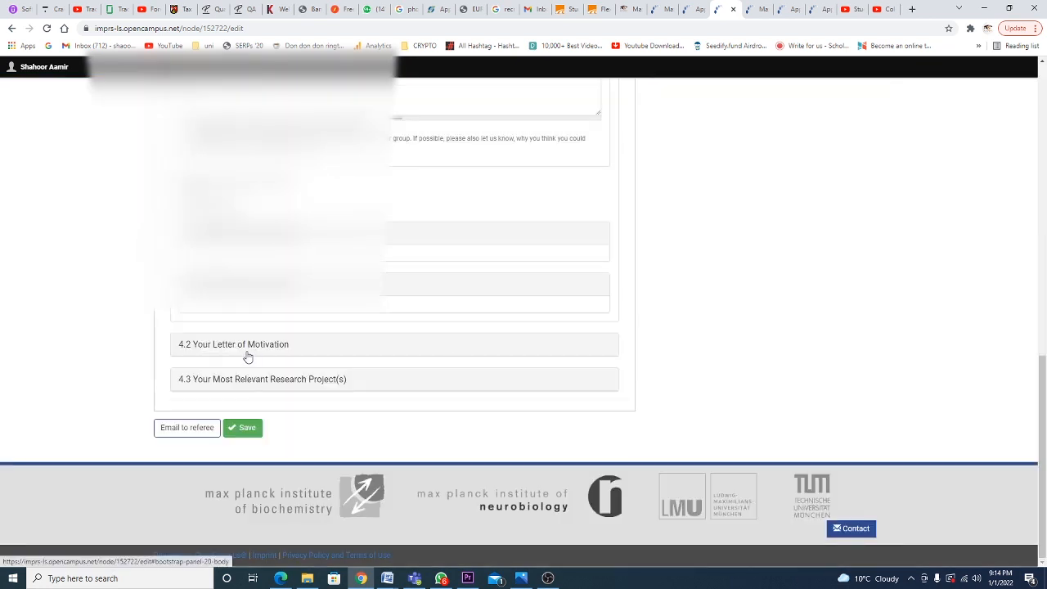
mouse_move(356, 378)
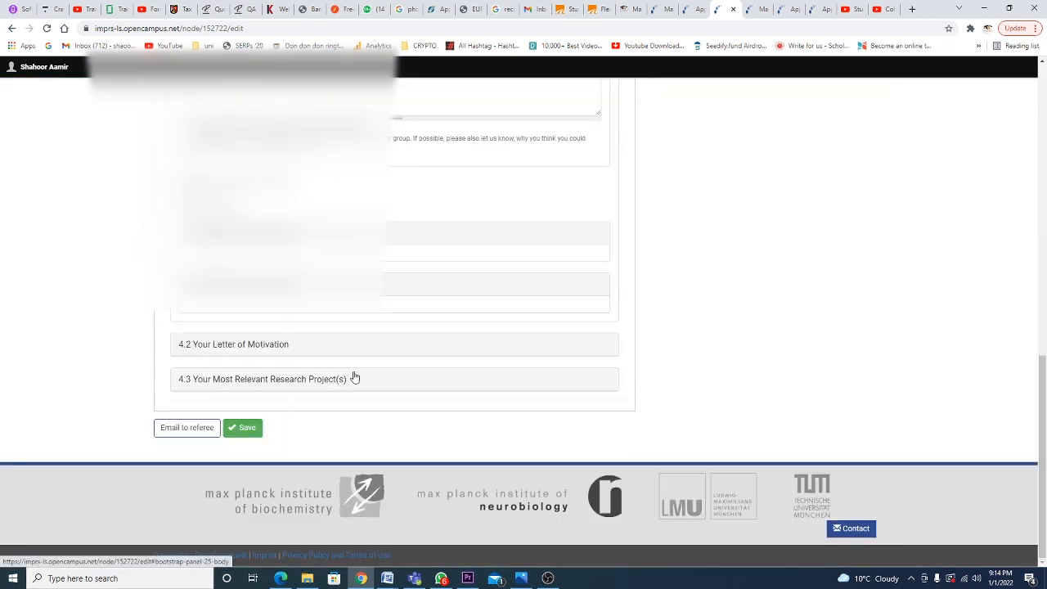
scroll(up, 3)
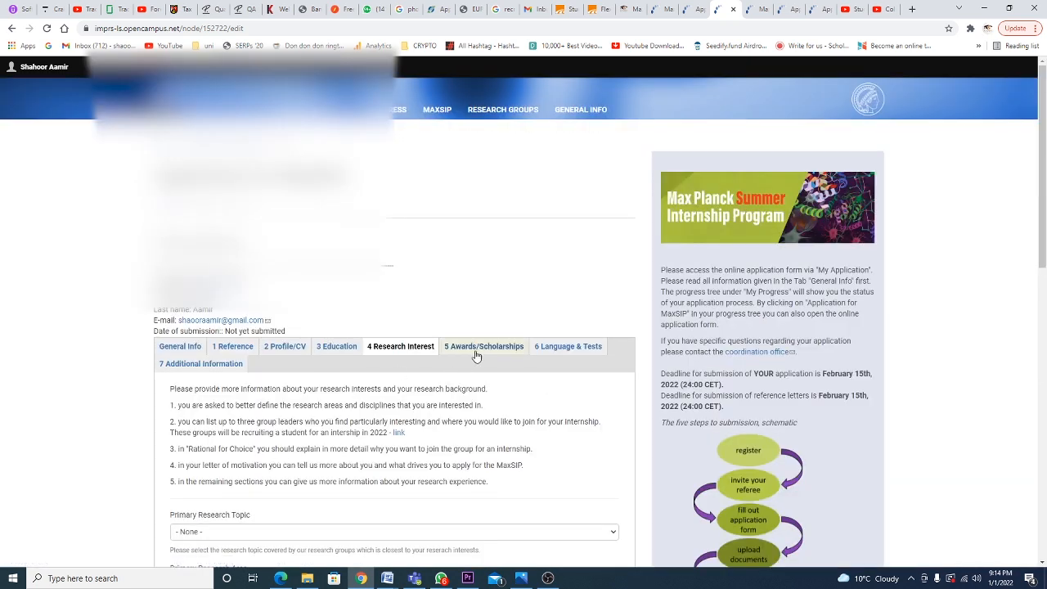
- Check the Awards/Scholarships and Language & Tests tabs before reaching Additional Information
click(484, 346)
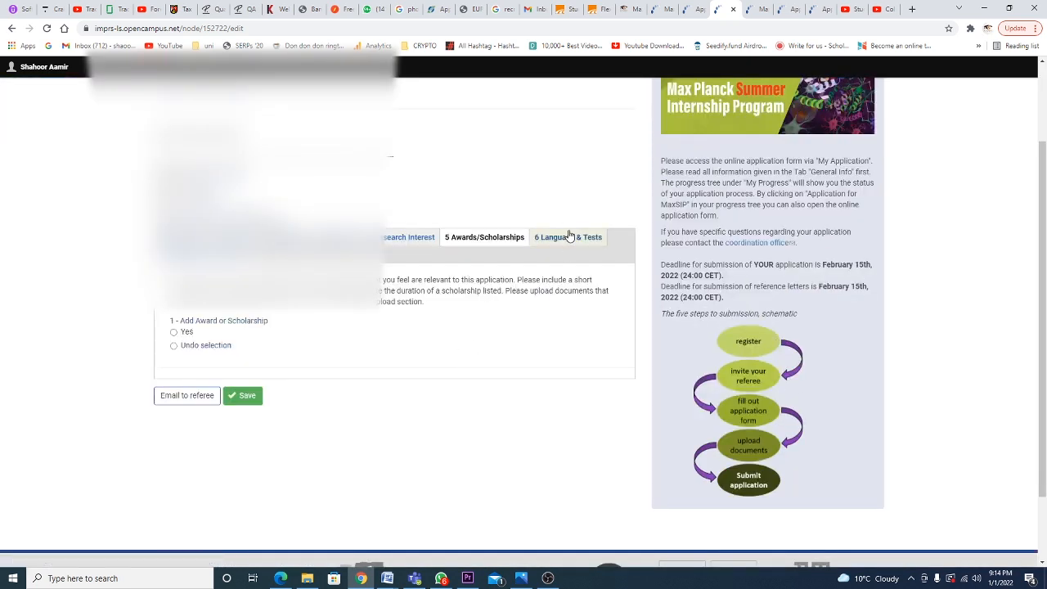
click(568, 237)
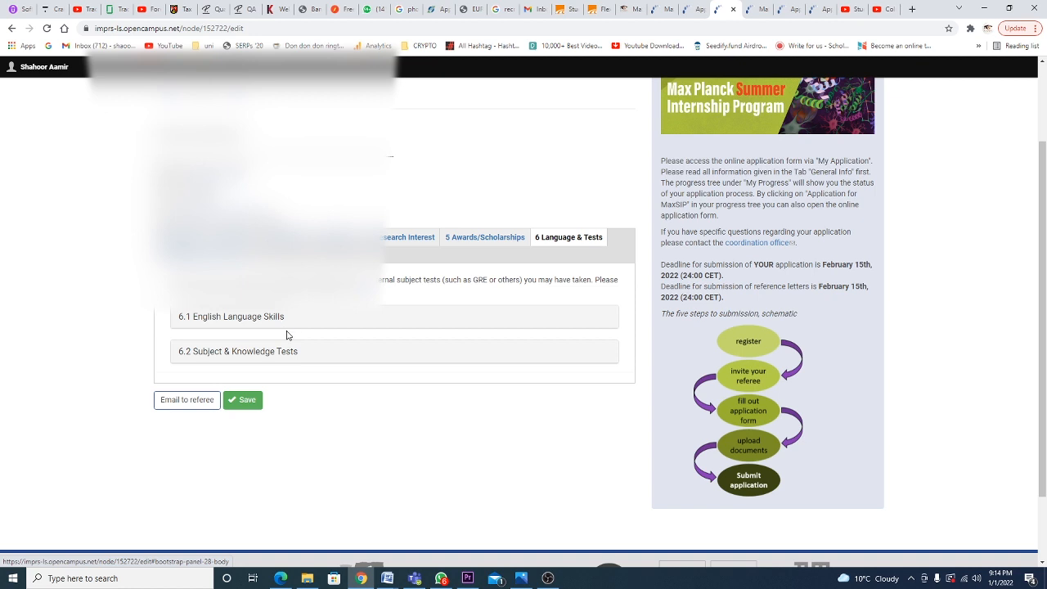
mouse_move(569, 291)
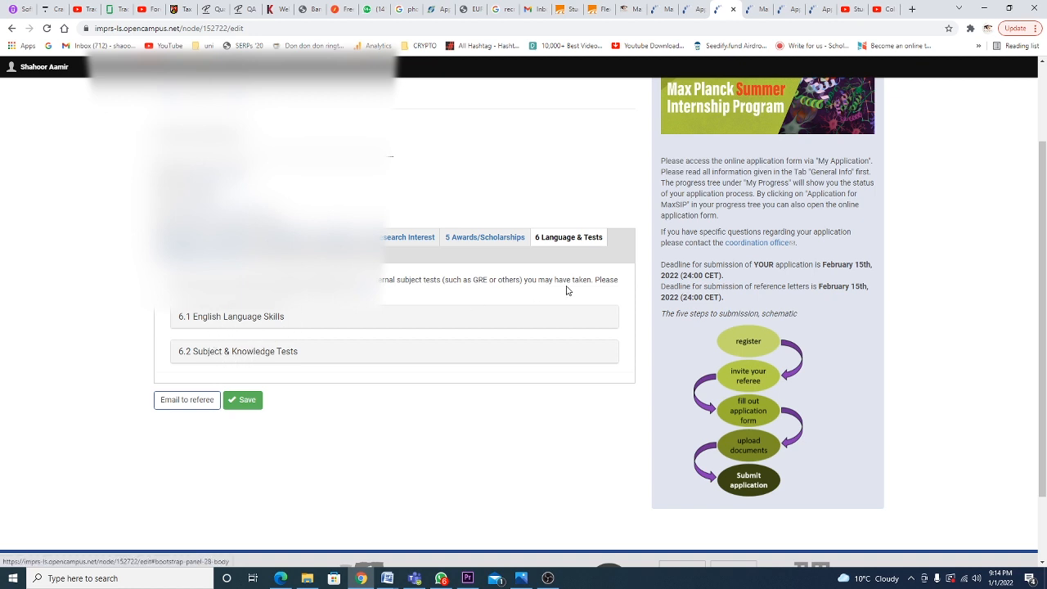
mouse_move(560, 290)
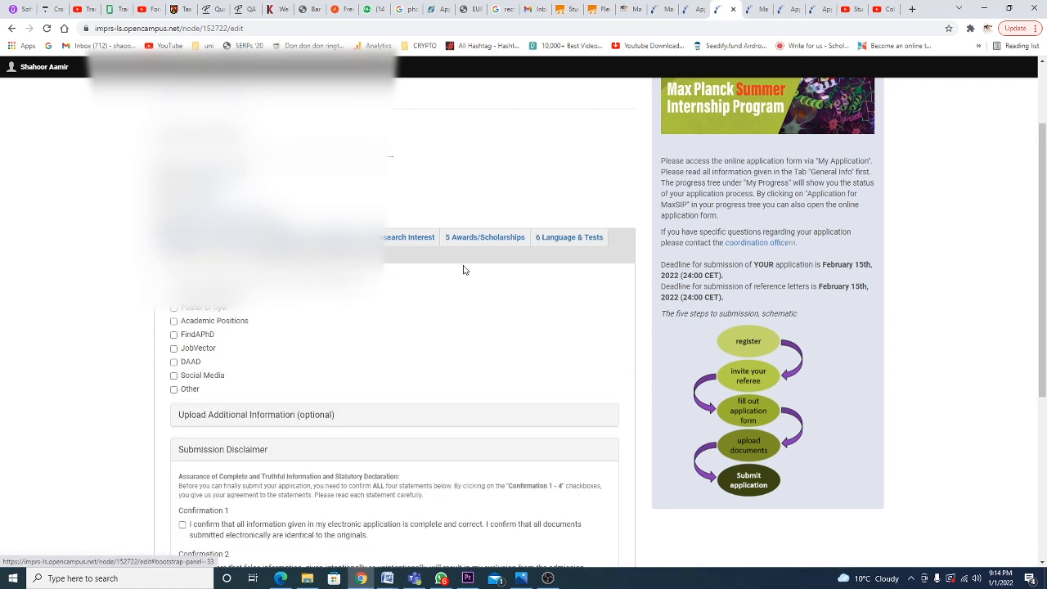
scroll(up, 3)
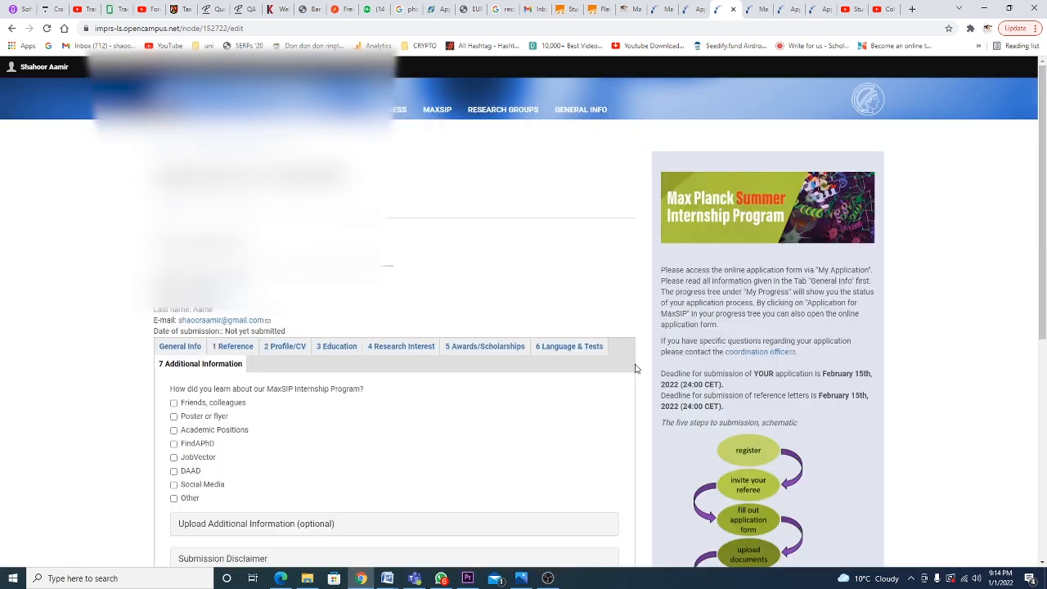
mouse_move(455, 246)
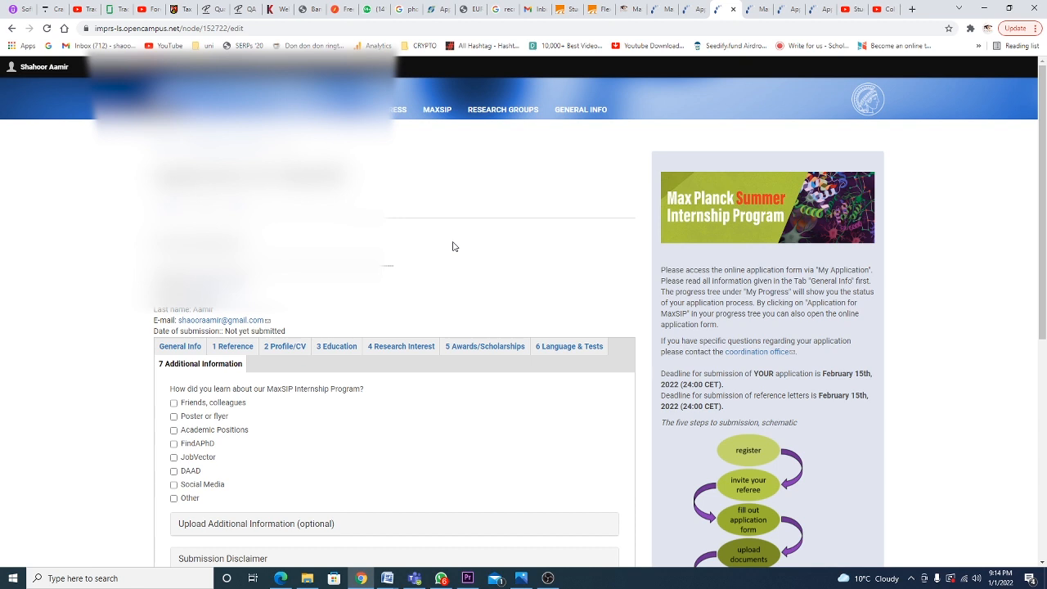